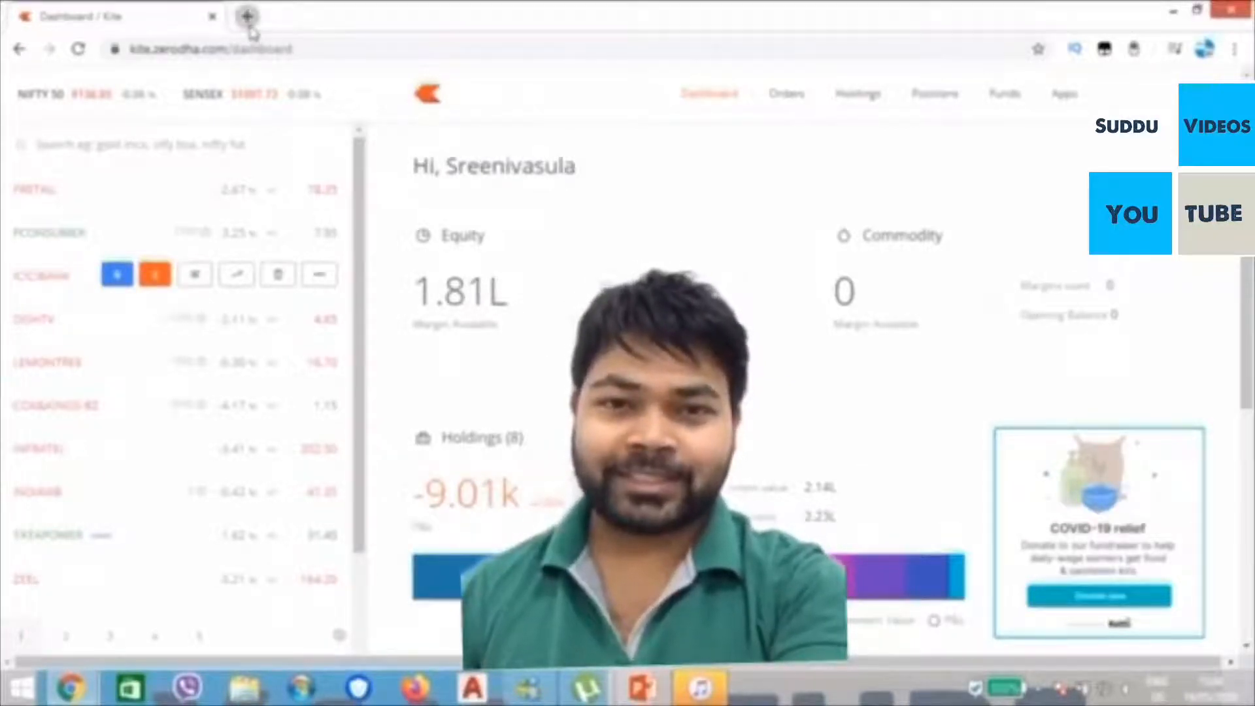
- Open a new Chrome tab and start typing 'dark read' into Google search
click(247, 15)
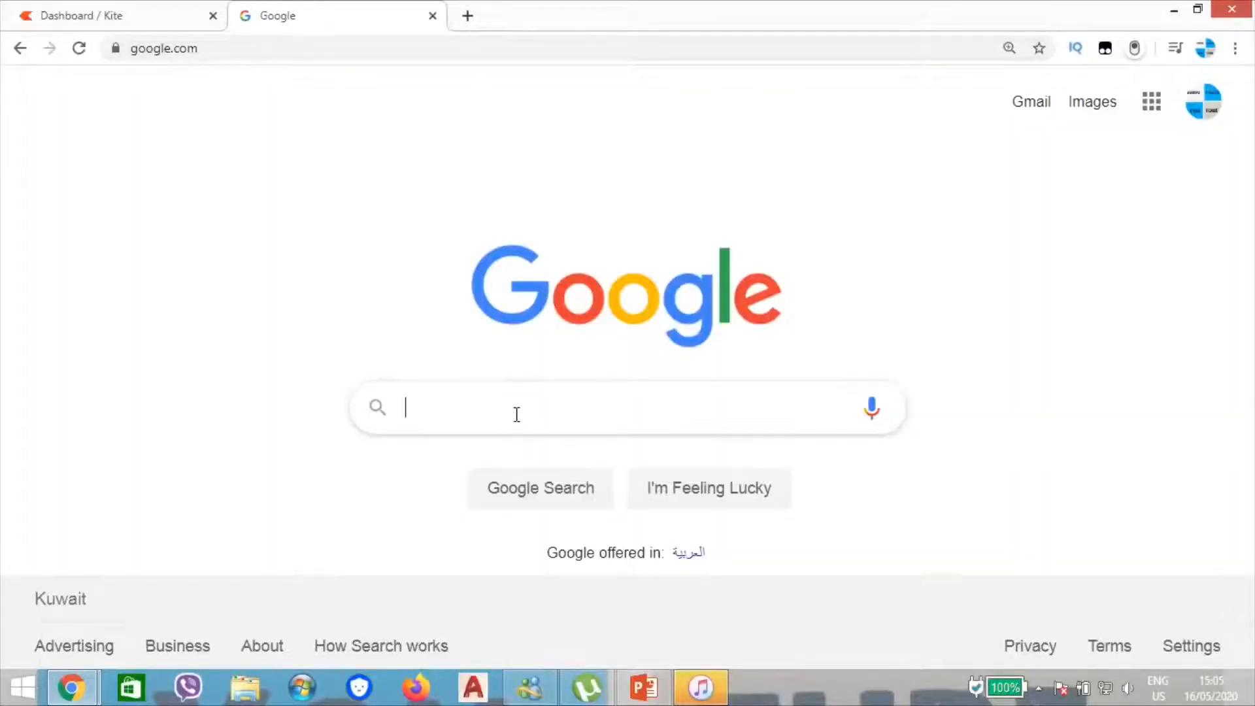
text(dark read)
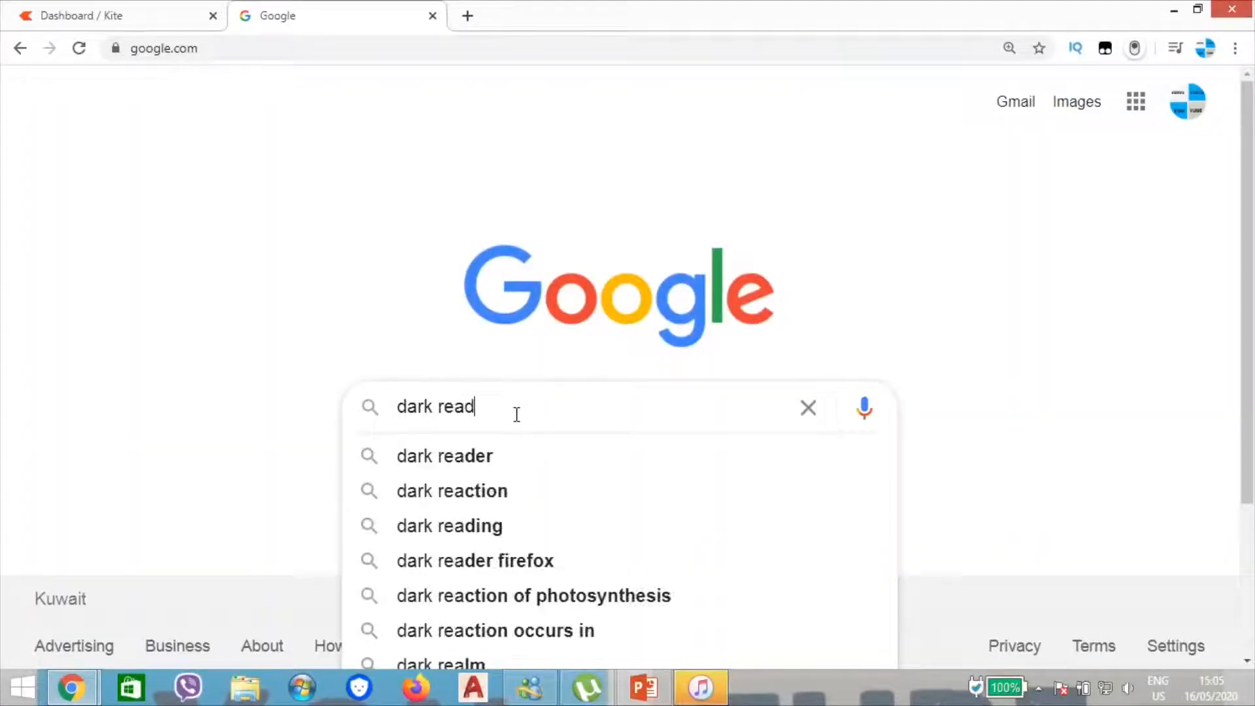
- Search 'dark reader' and open the Dark Reader Chrome Web Store listing
click(445, 455)
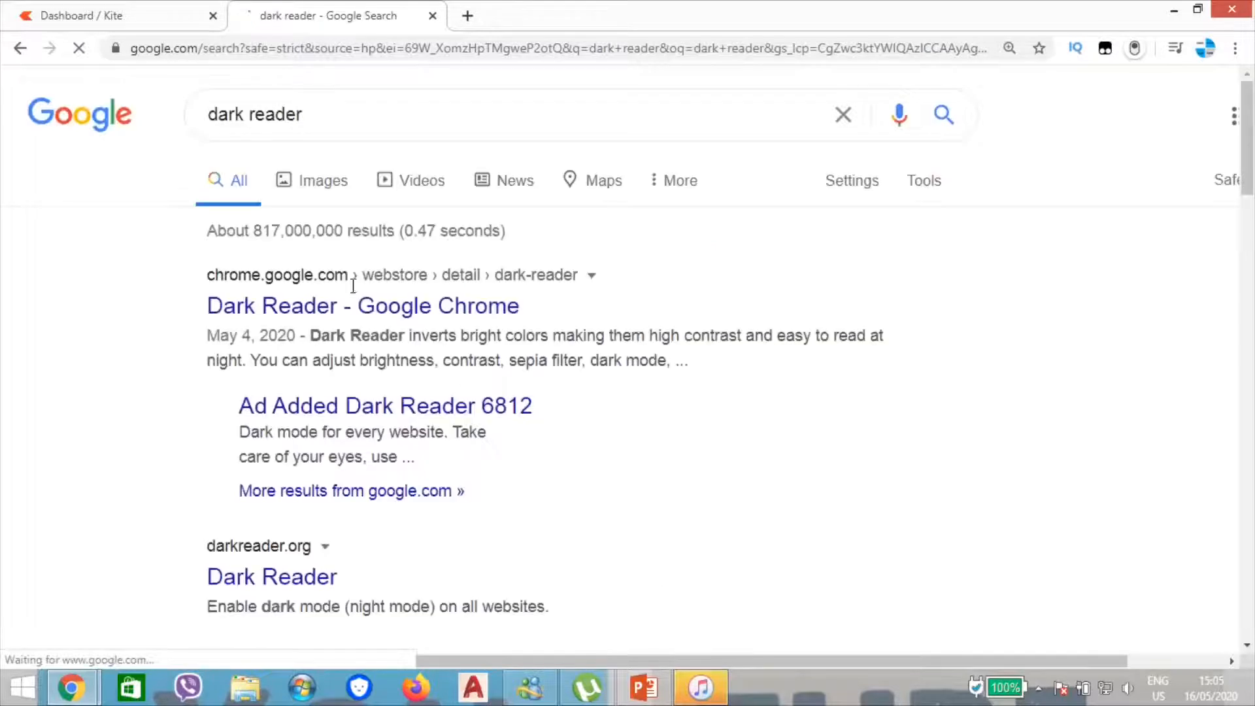
click(362, 306)
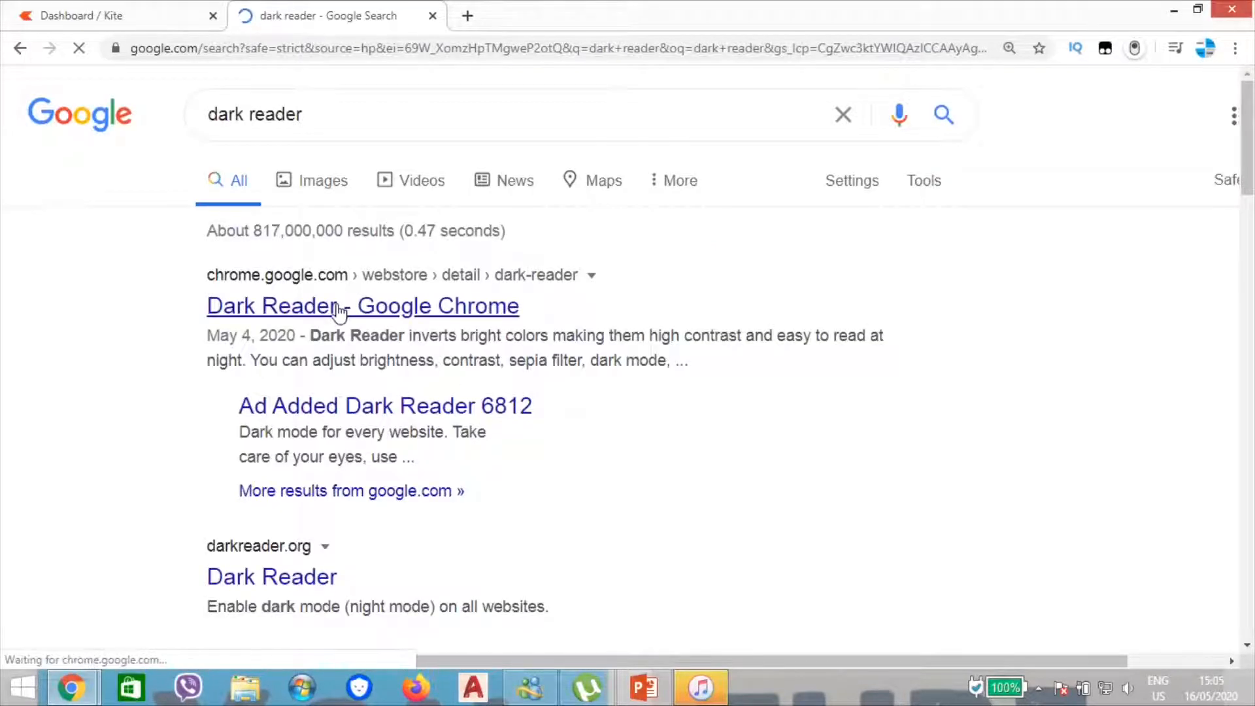
click(361, 306)
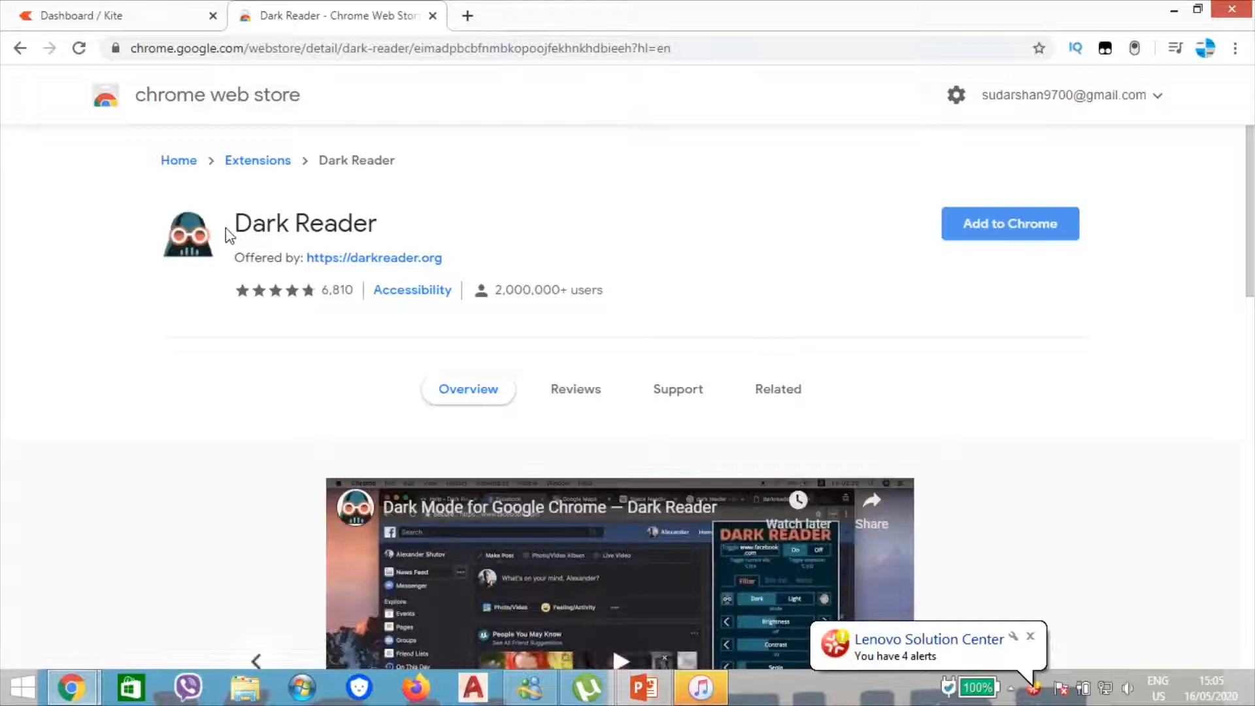
mouse_move(402, 242)
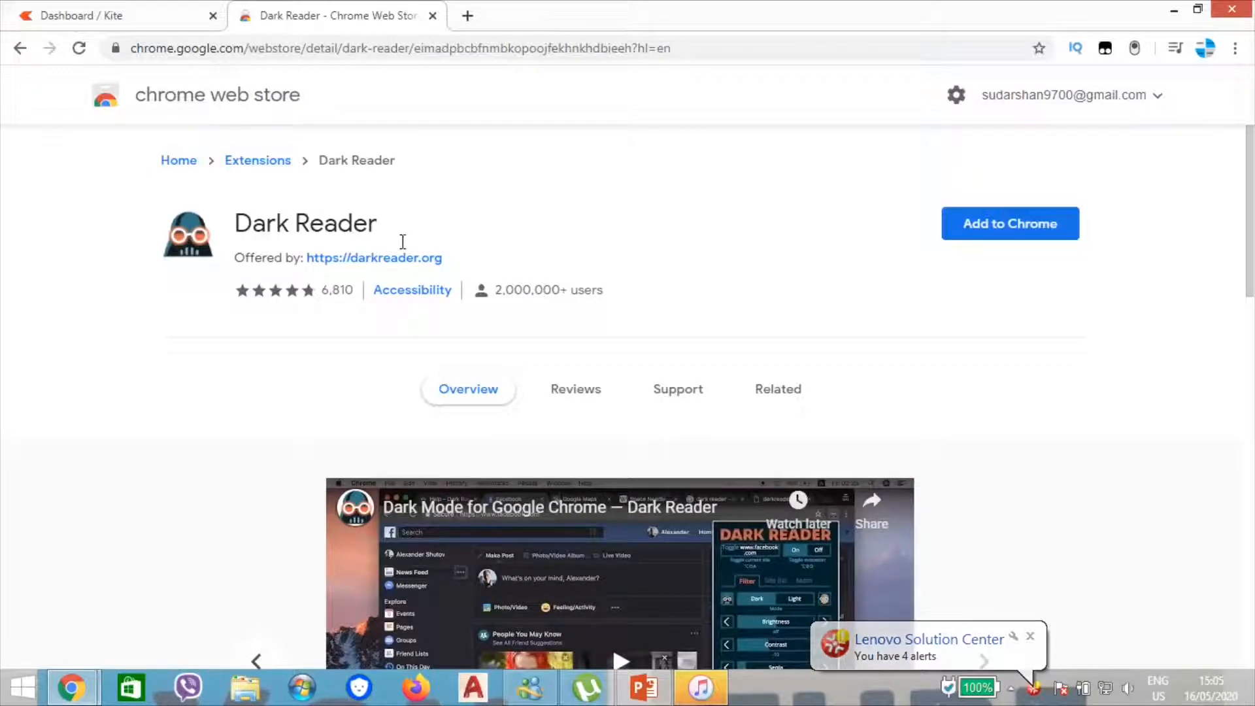
- Add the Dark Reader extension to Chrome and confirm the install
double_click(304, 223)
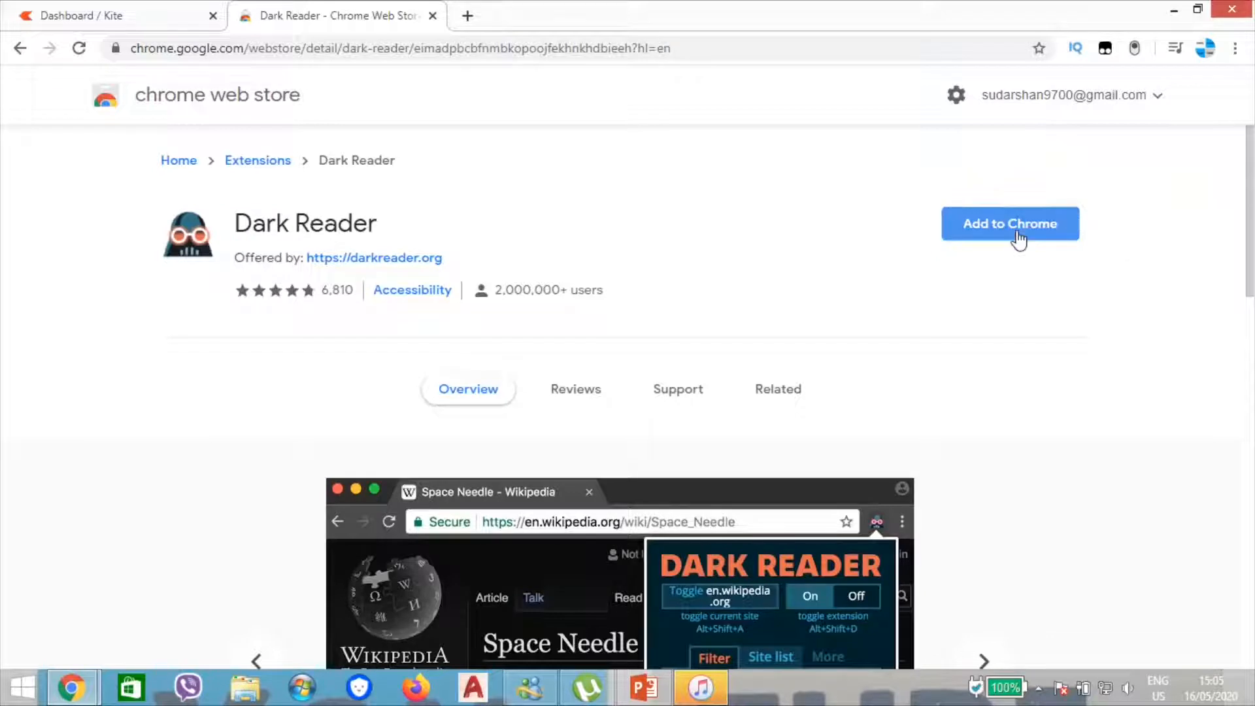
click(1010, 223)
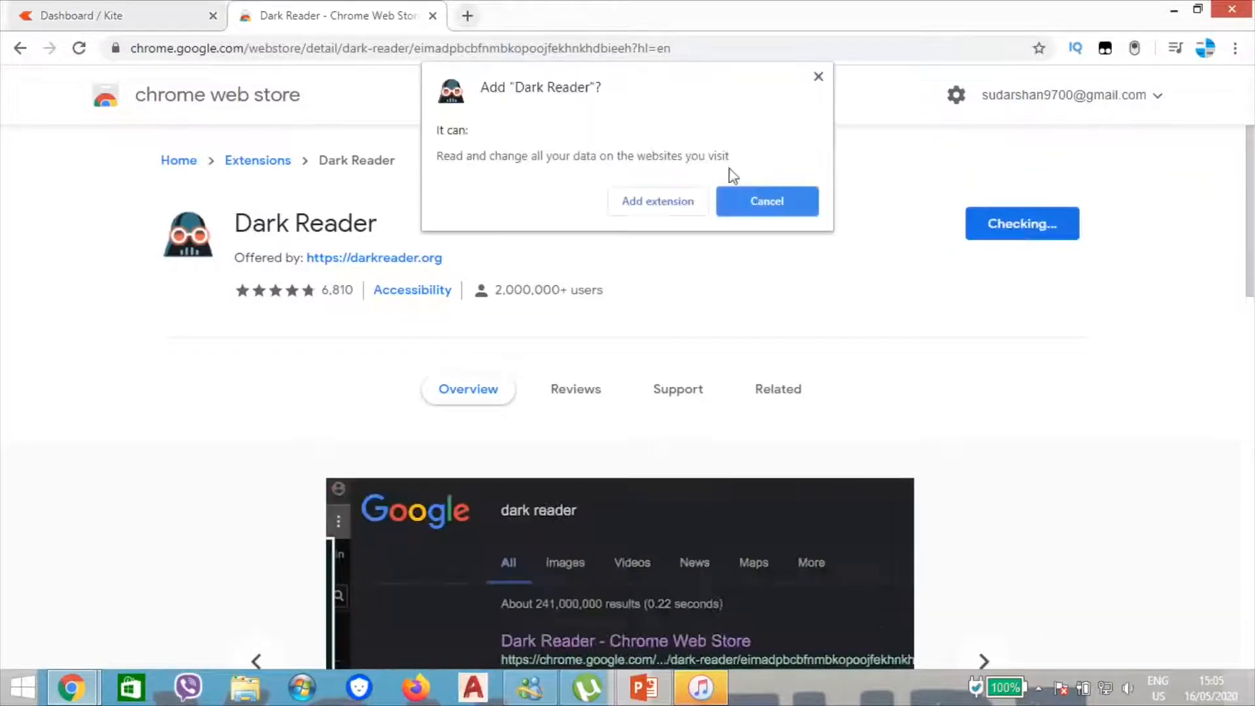
click(765, 200)
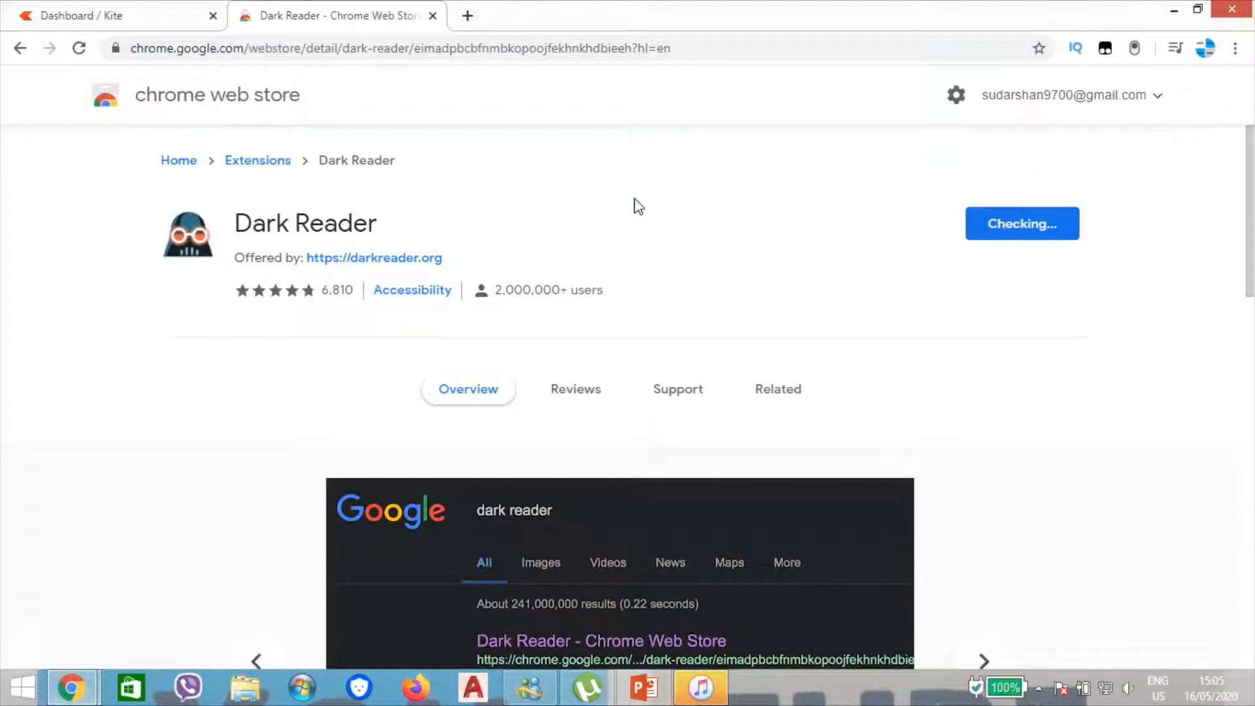
- Switch back to the Kite dashboard tab, now rendered in dark theme
double_click(262, 223)
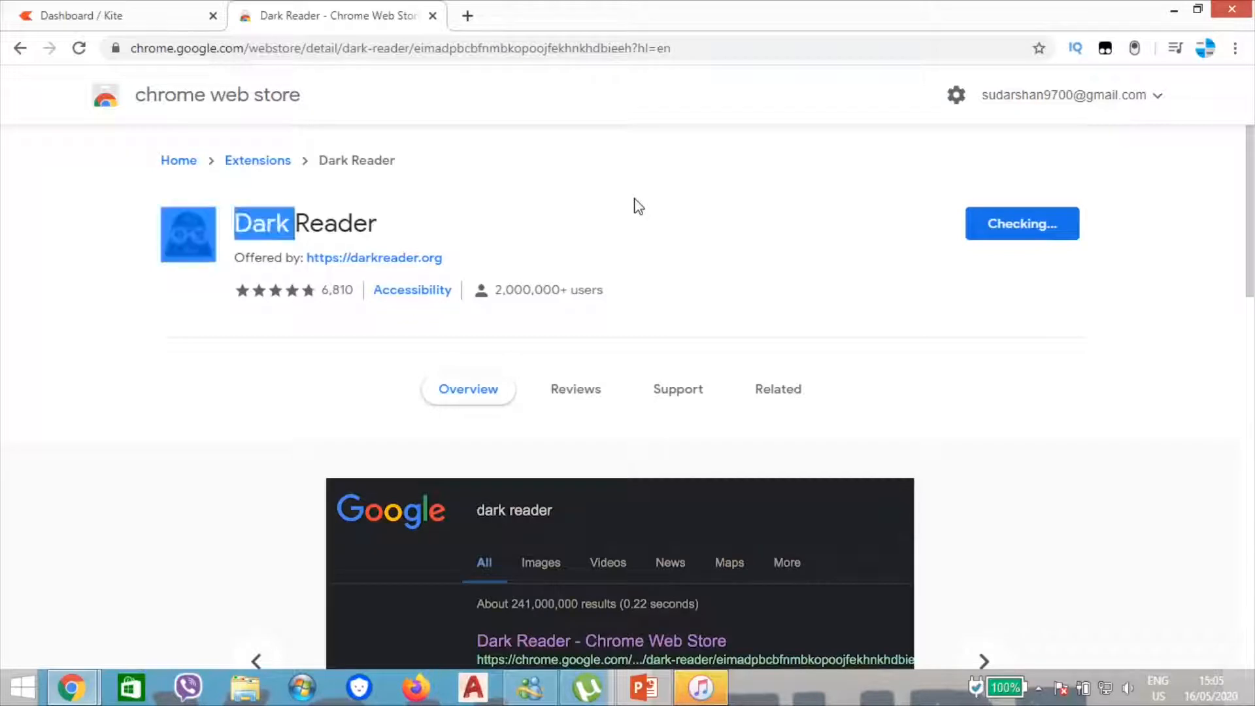
click(777, 389)
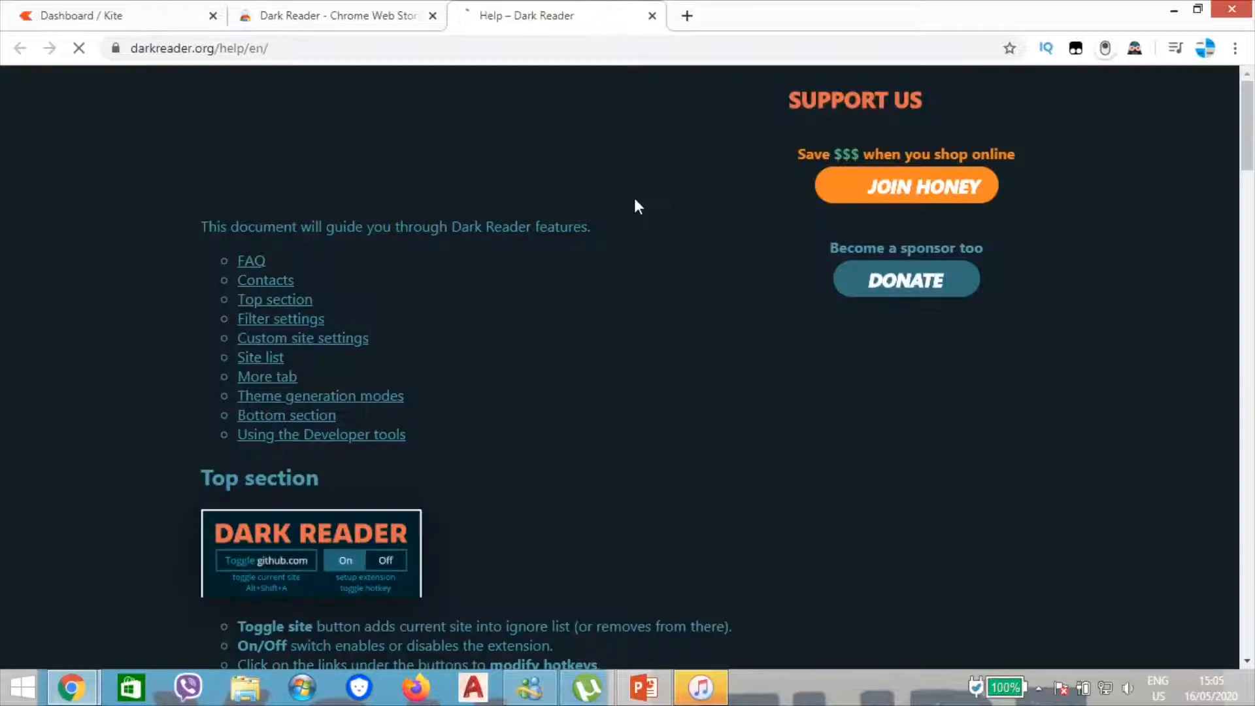
click(112, 15)
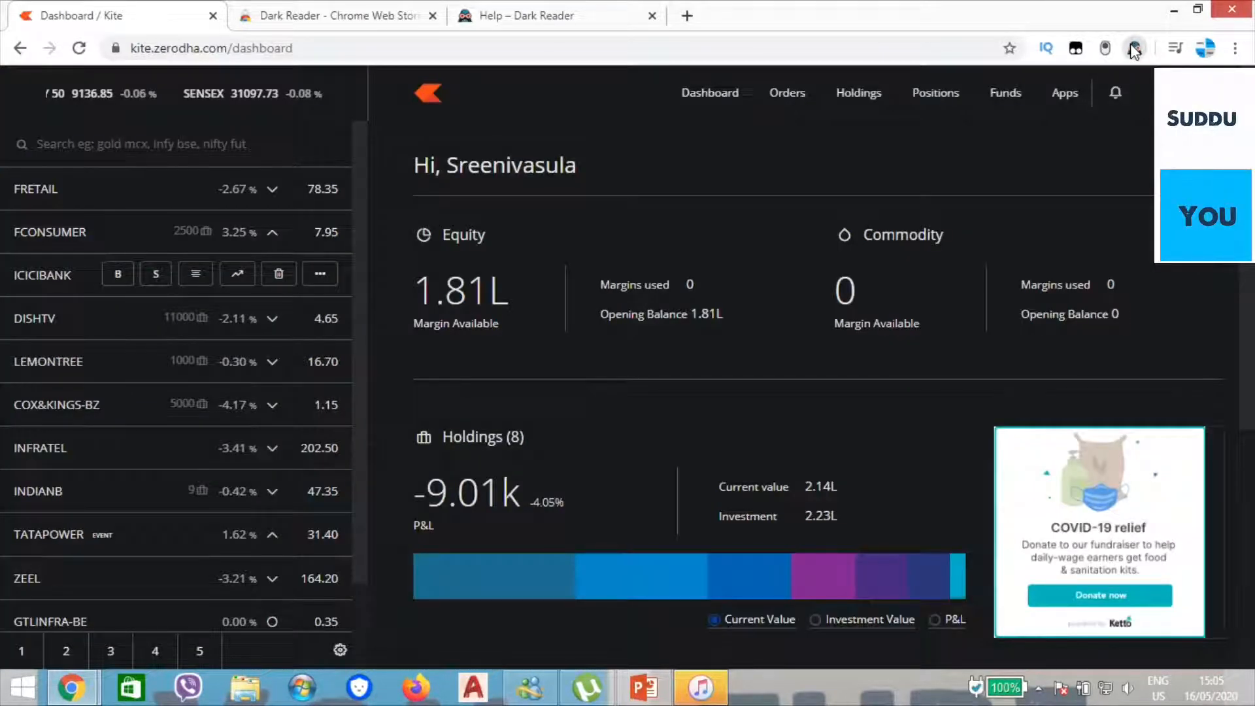
- Open the Dark Reader panel and settle Dark mode brightness at +40
click(1133, 47)
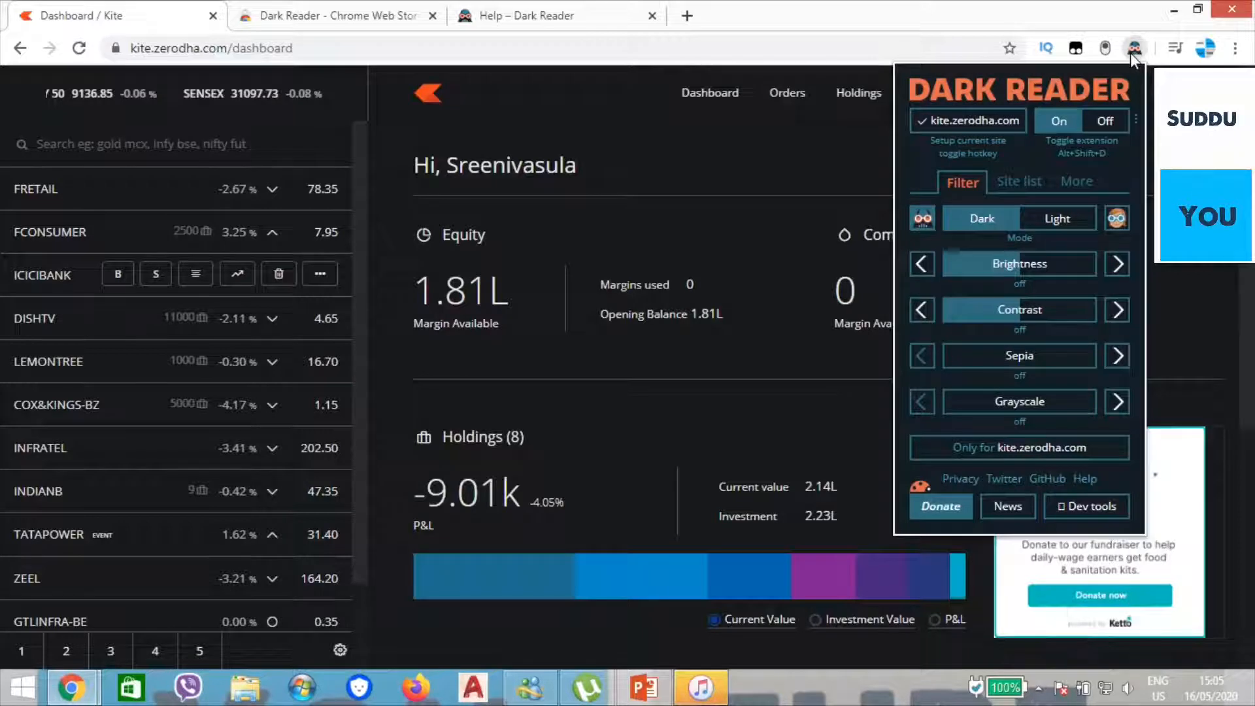
mouse_move(872, 202)
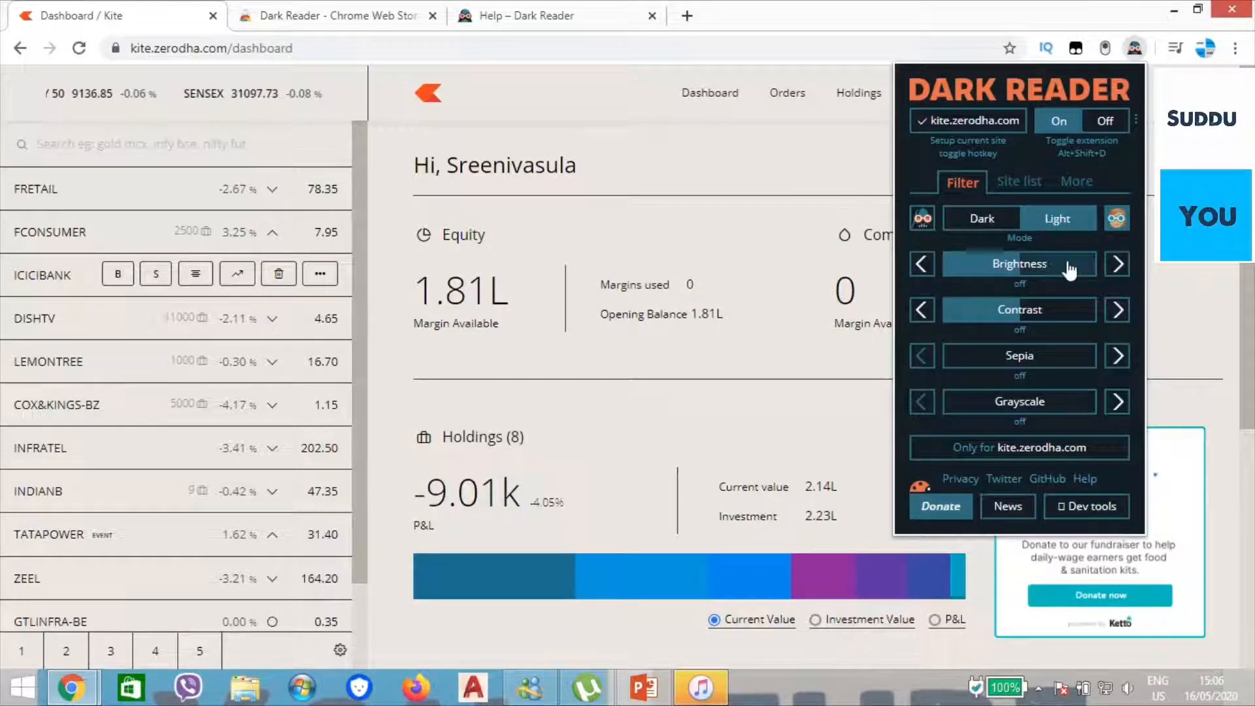
click(1117, 264)
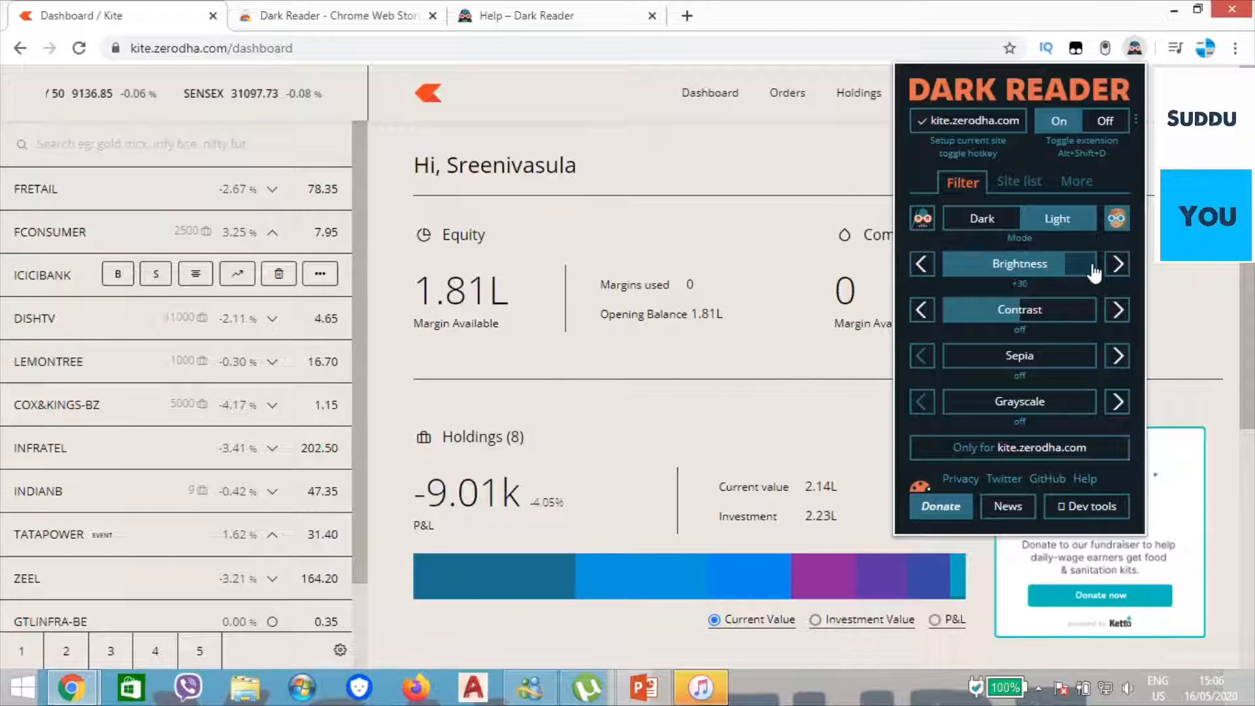
click(1116, 264)
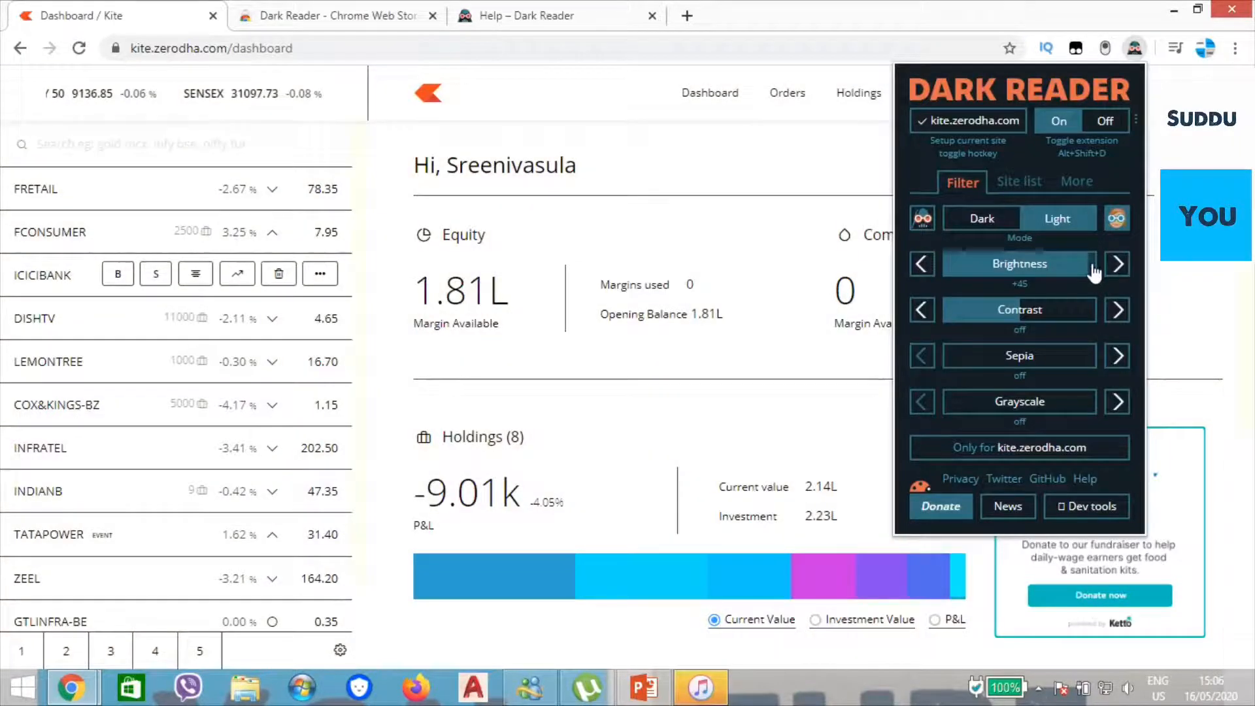
mouse_move(921, 264)
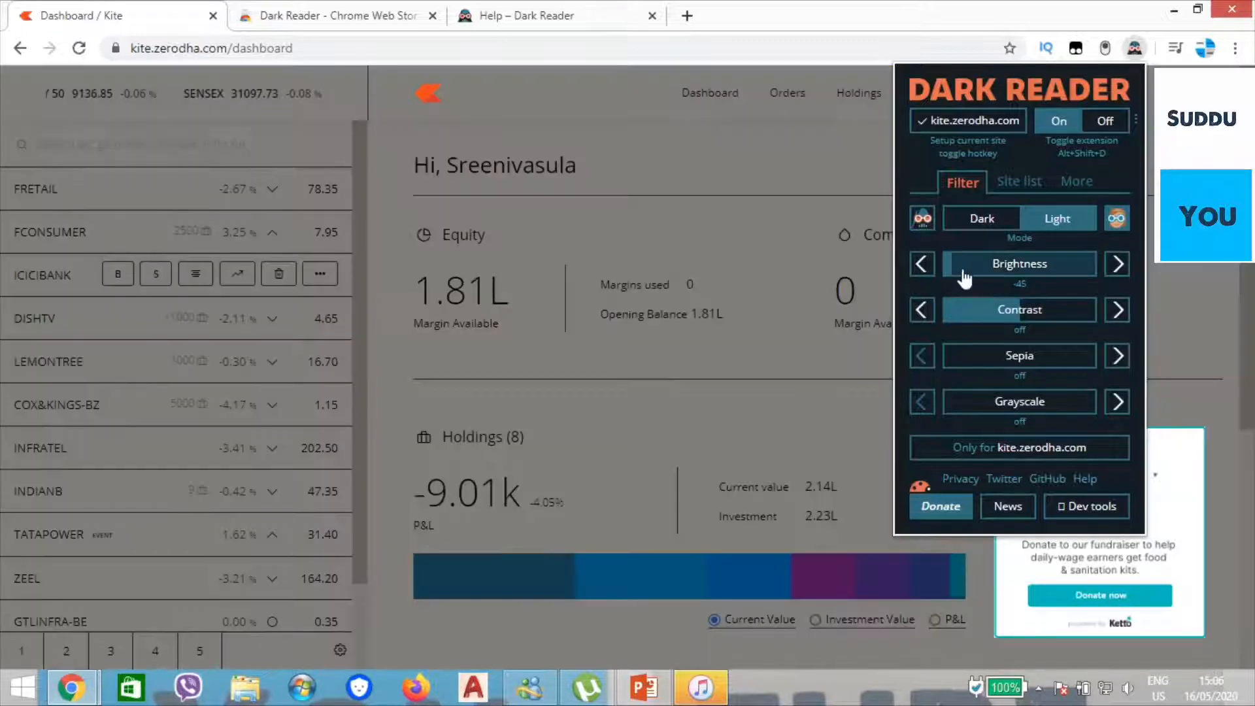
mouse_move(1039, 243)
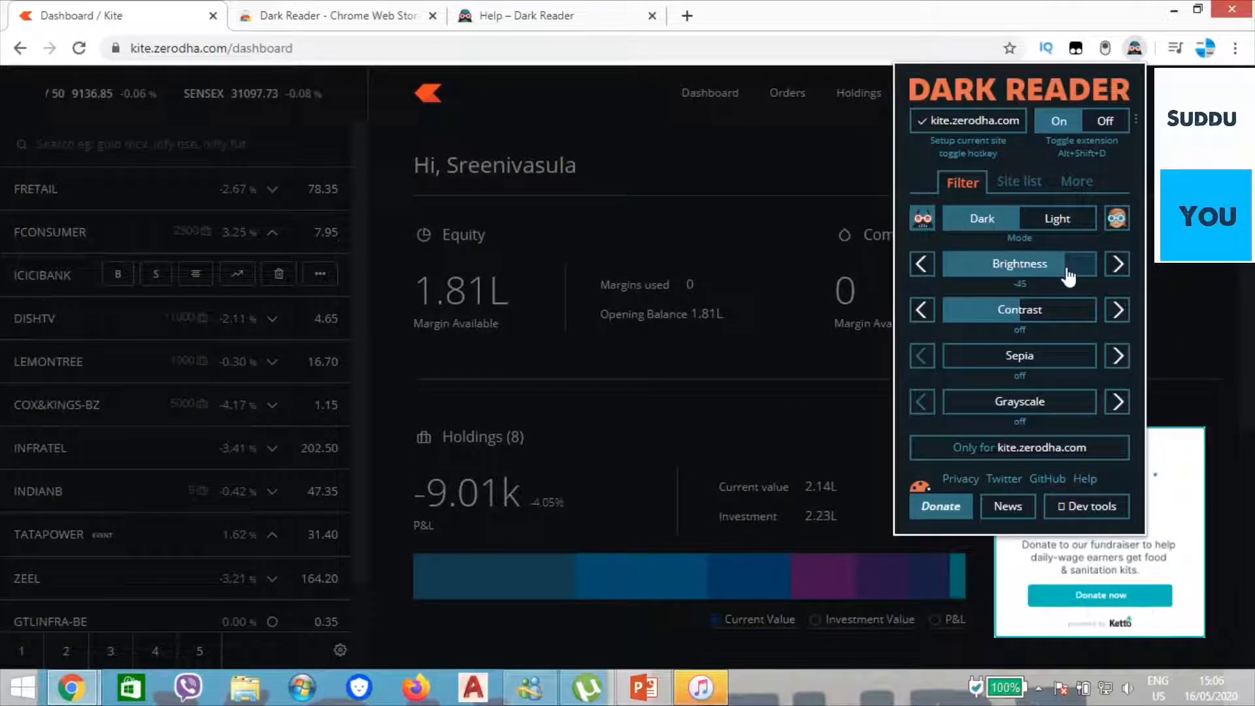
click(1117, 263)
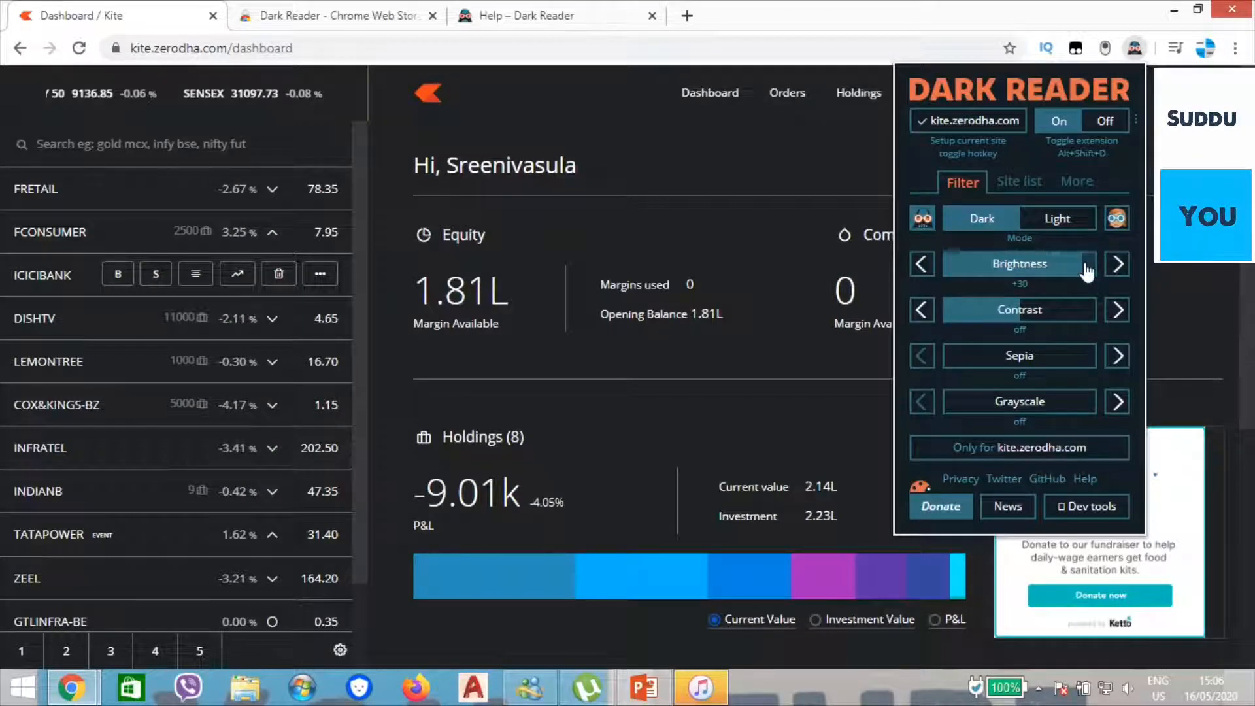
click(1117, 263)
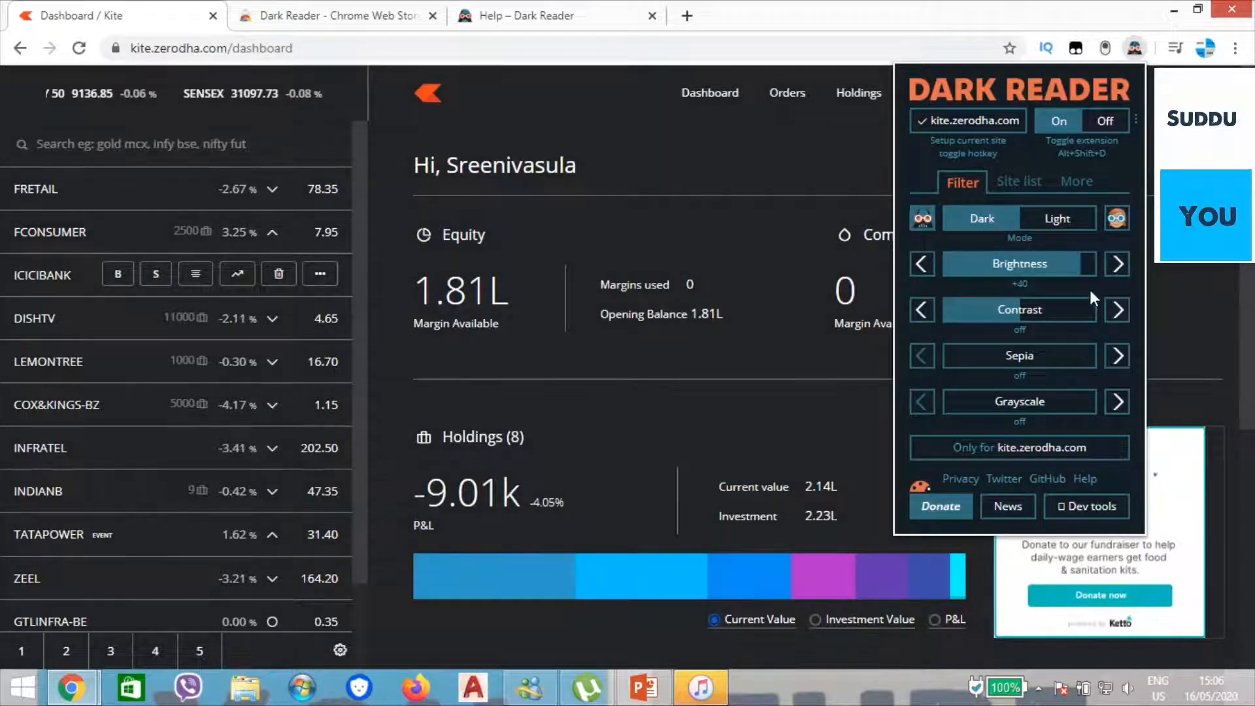
mouse_move(1051, 344)
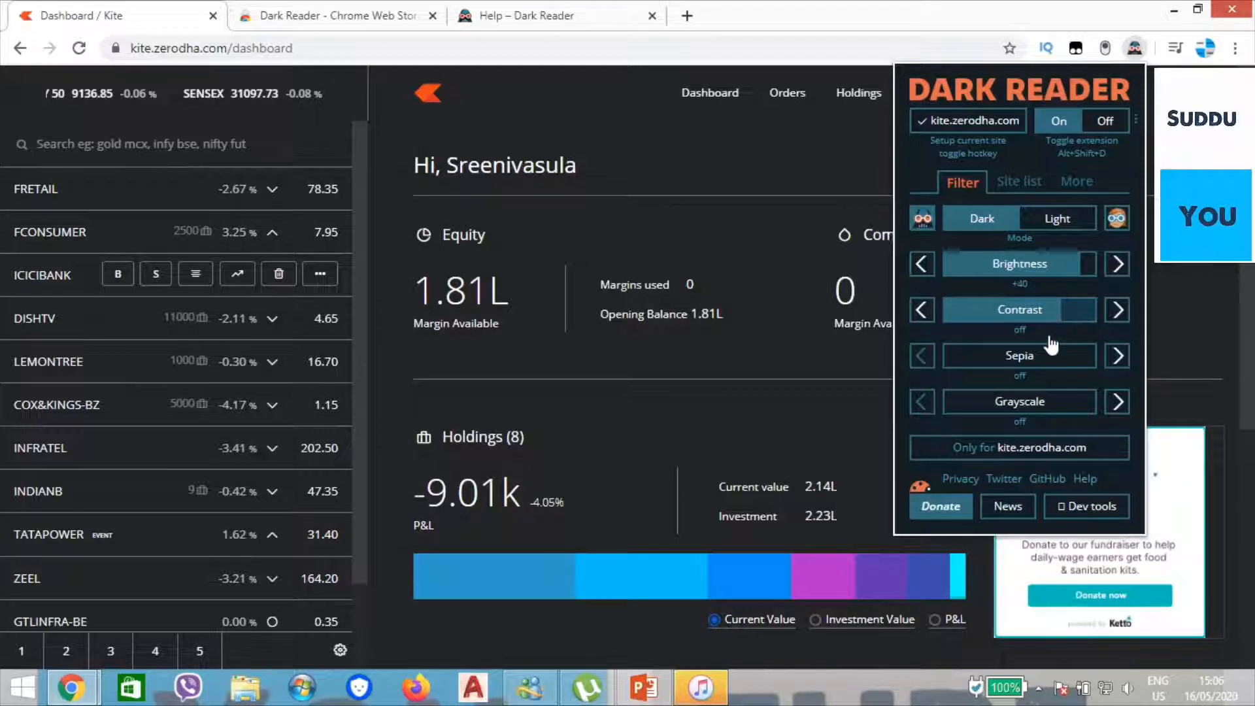
- Set Dark Reader contrast to +25 and sepia to +65
click(1117, 310)
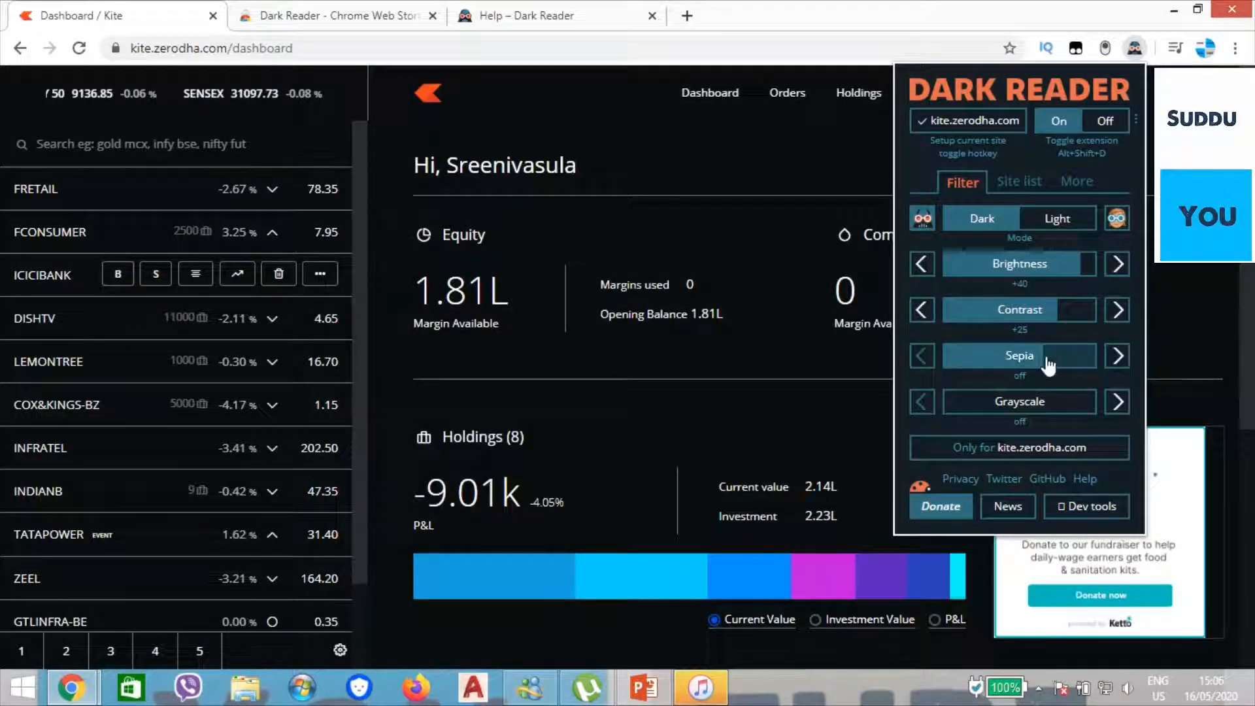
click(1117, 355)
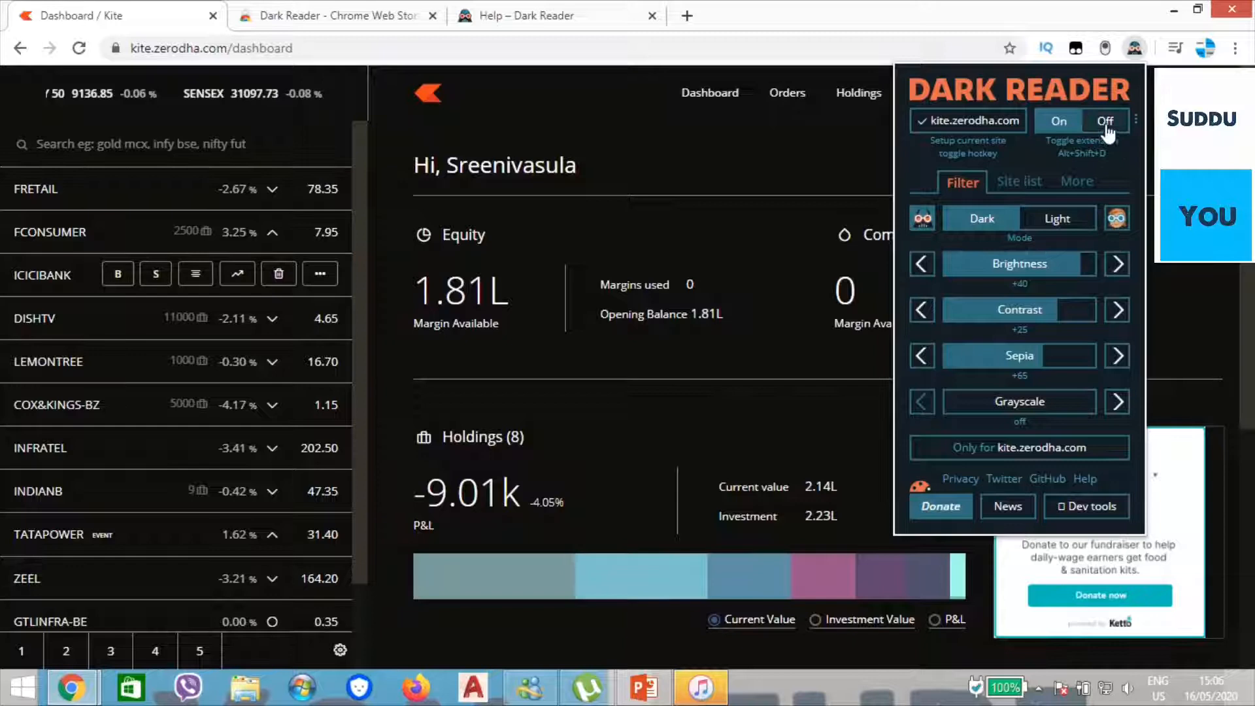
- Switch Dark Reader Off and close its popup
click(1105, 121)
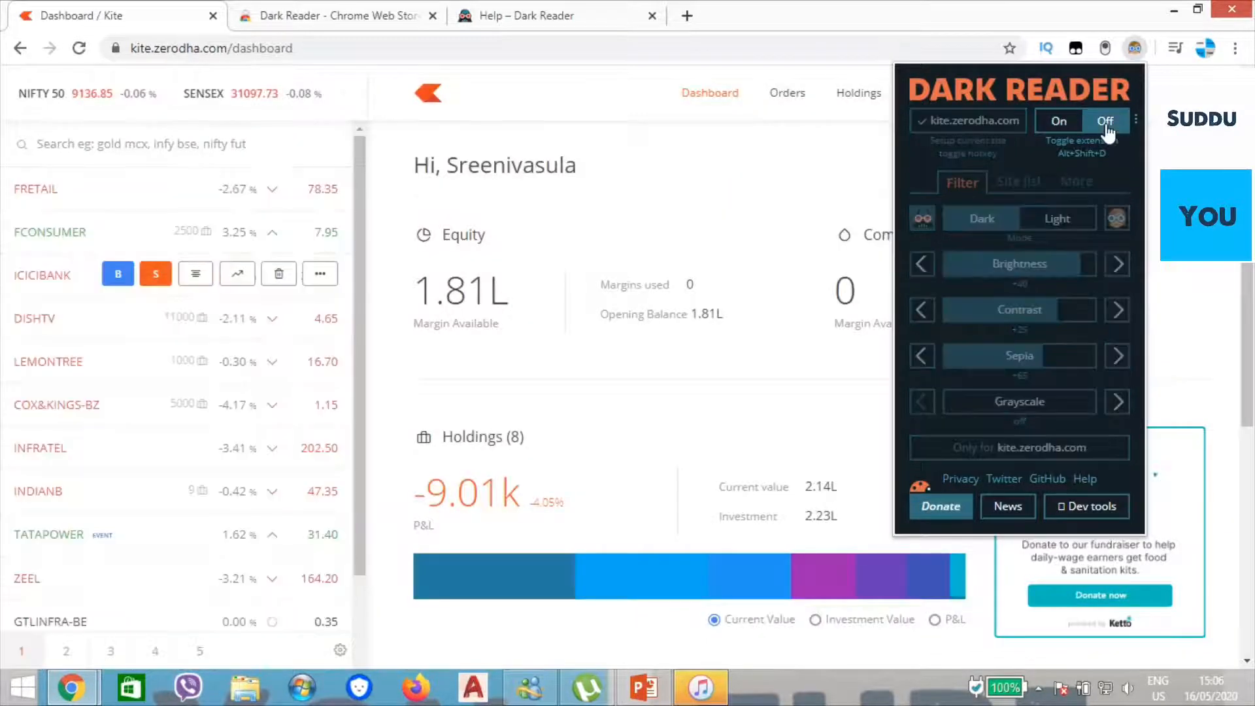
mouse_move(757, 184)
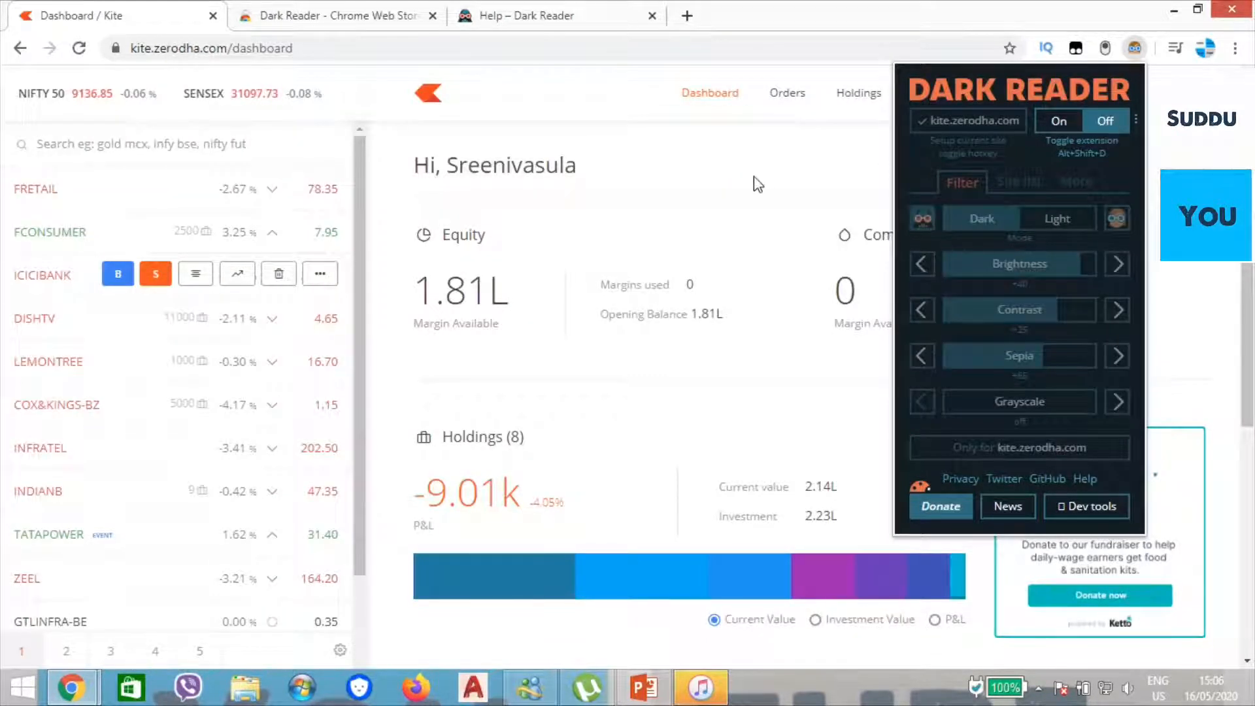
click(1135, 47)
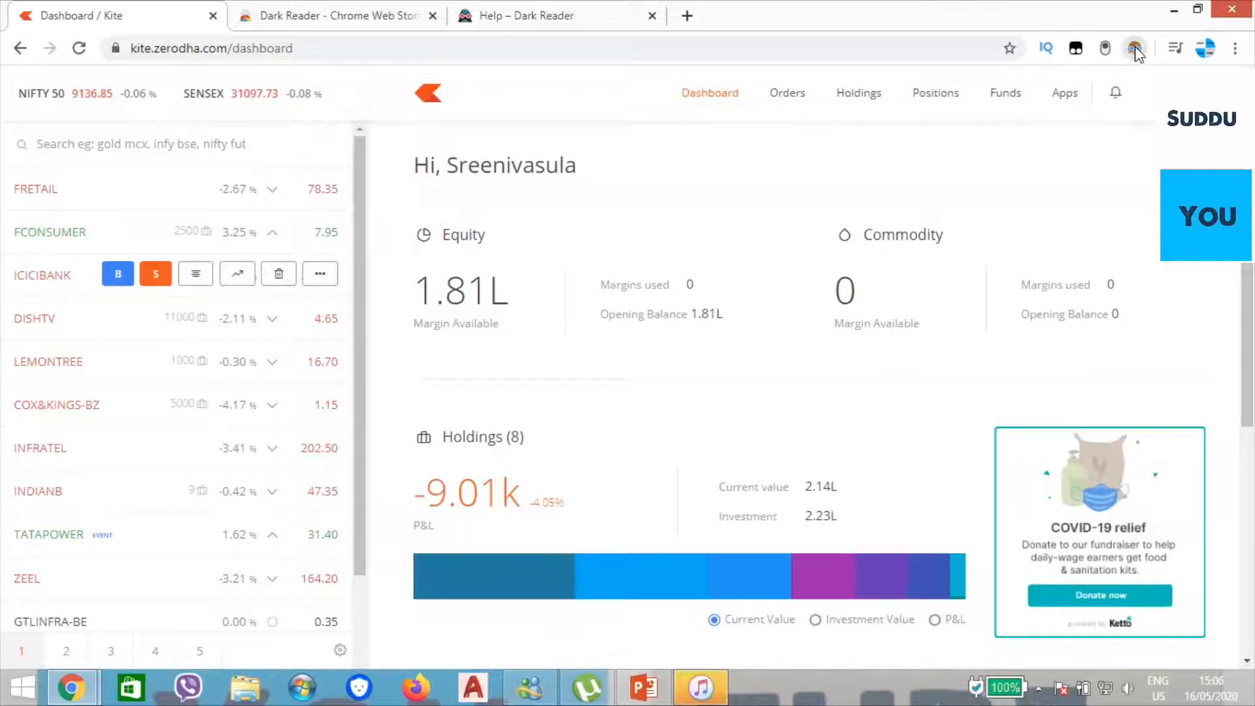
click(1134, 47)
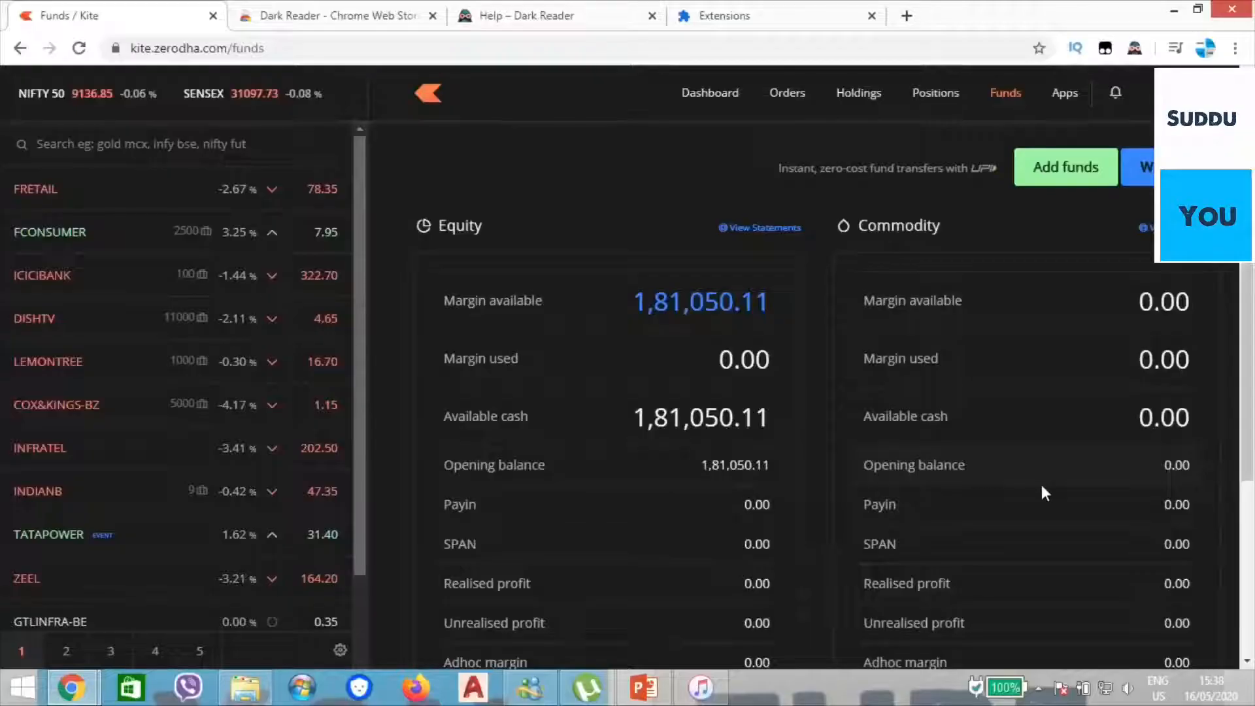
- Zoom the Kite Funds page to 90%, then reset it to 100%
key(ctrl+minus)
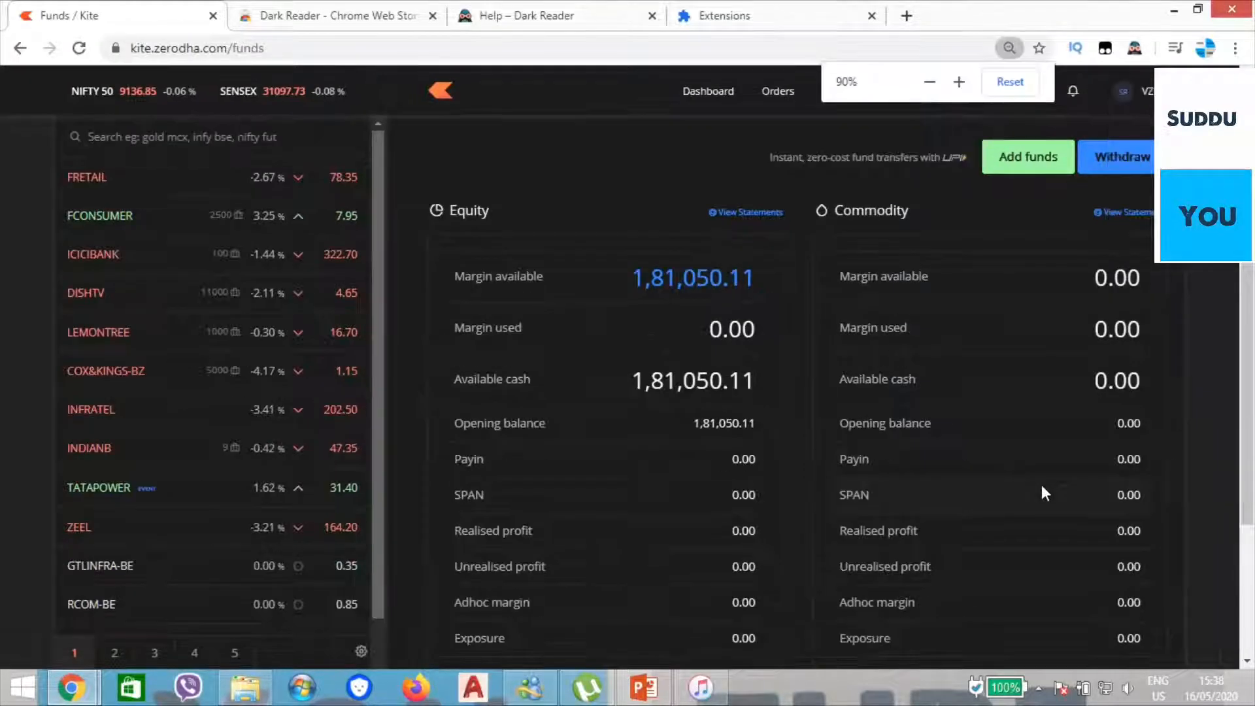
click(958, 82)
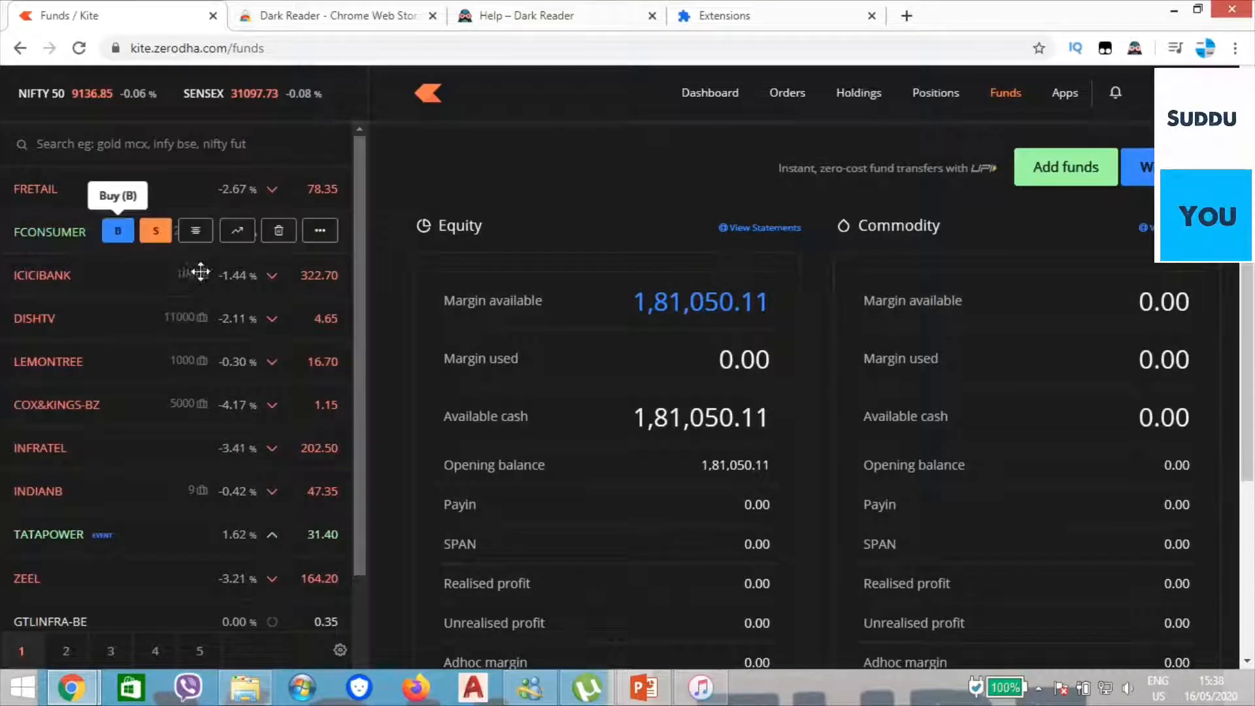
click(237, 274)
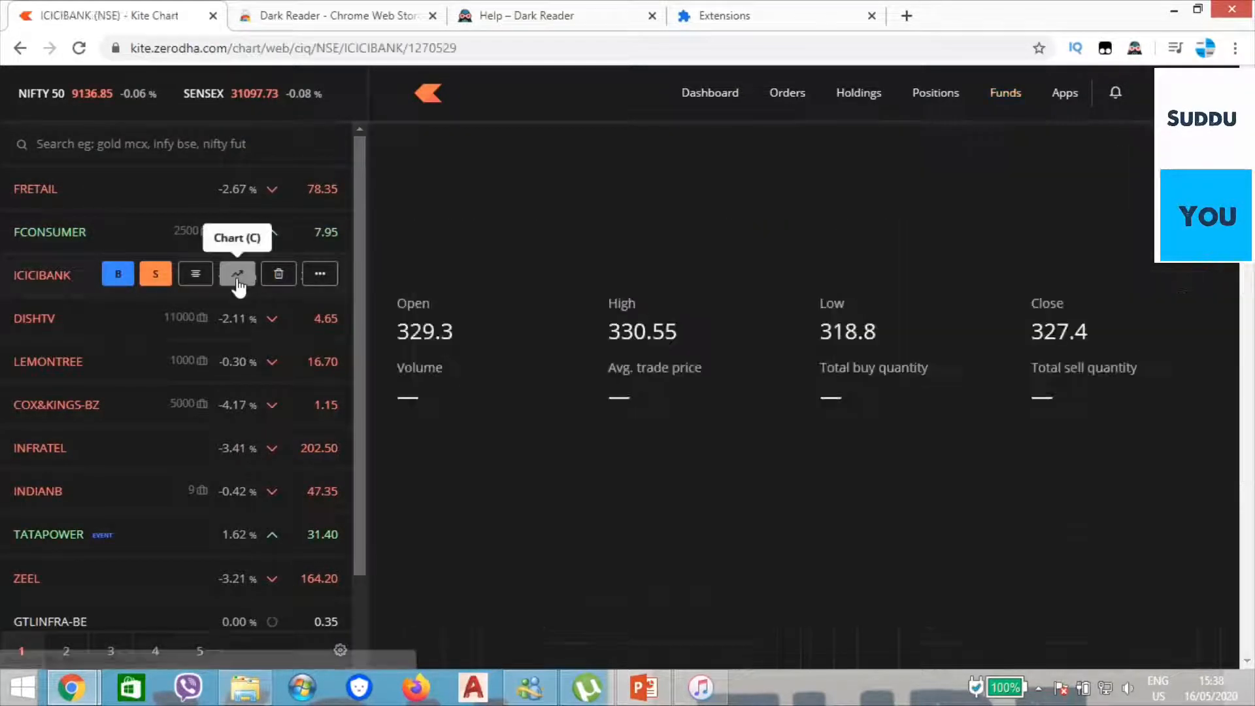
- Open the ICICIBANK chart from the watchlist and set its range to 1M
click(237, 274)
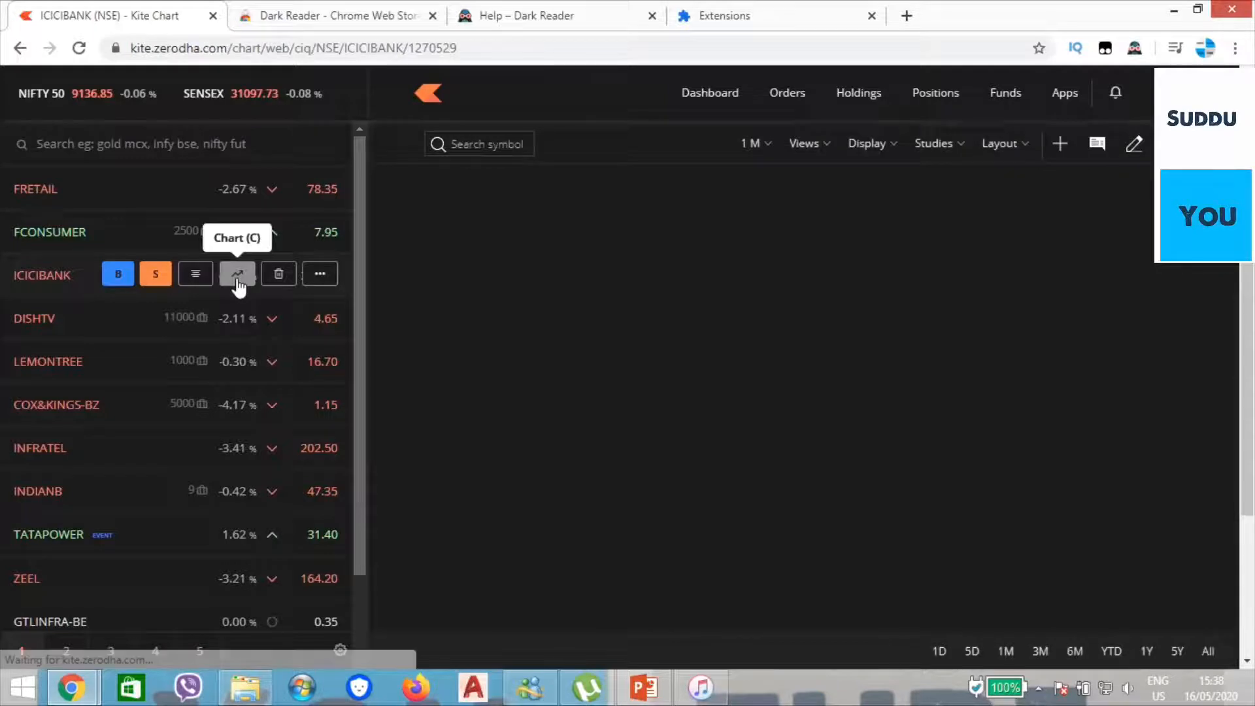
click(237, 274)
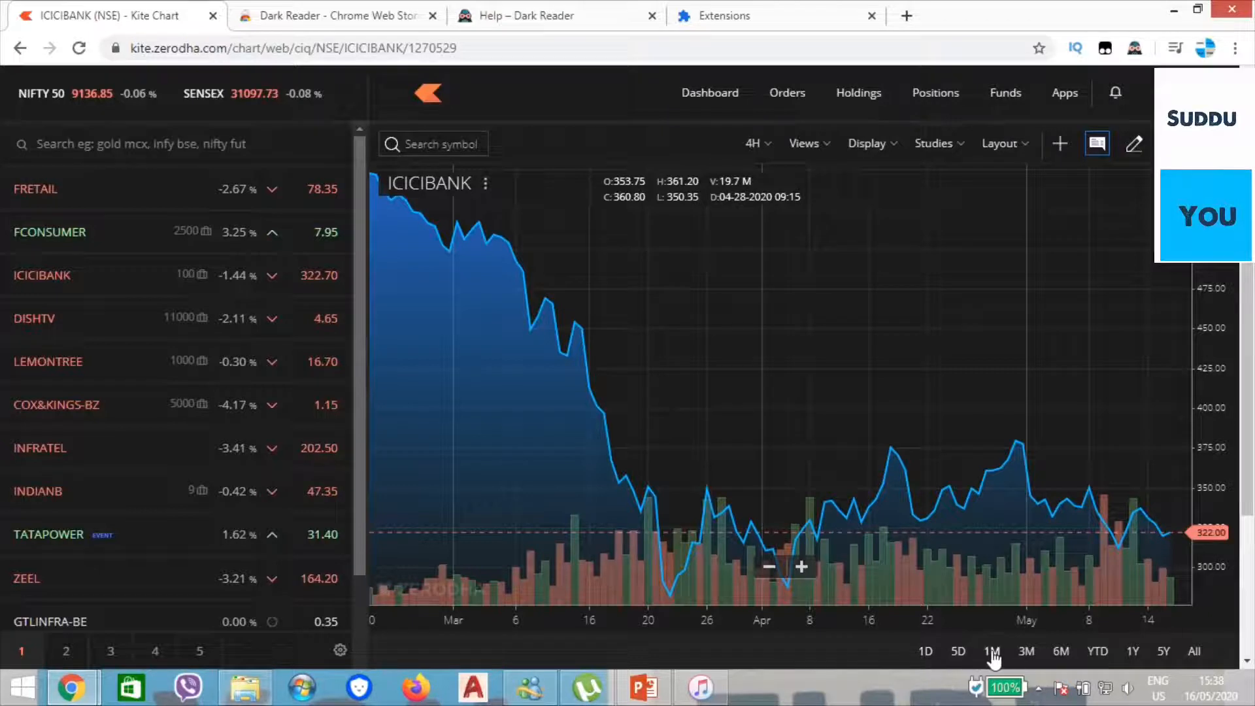
click(992, 651)
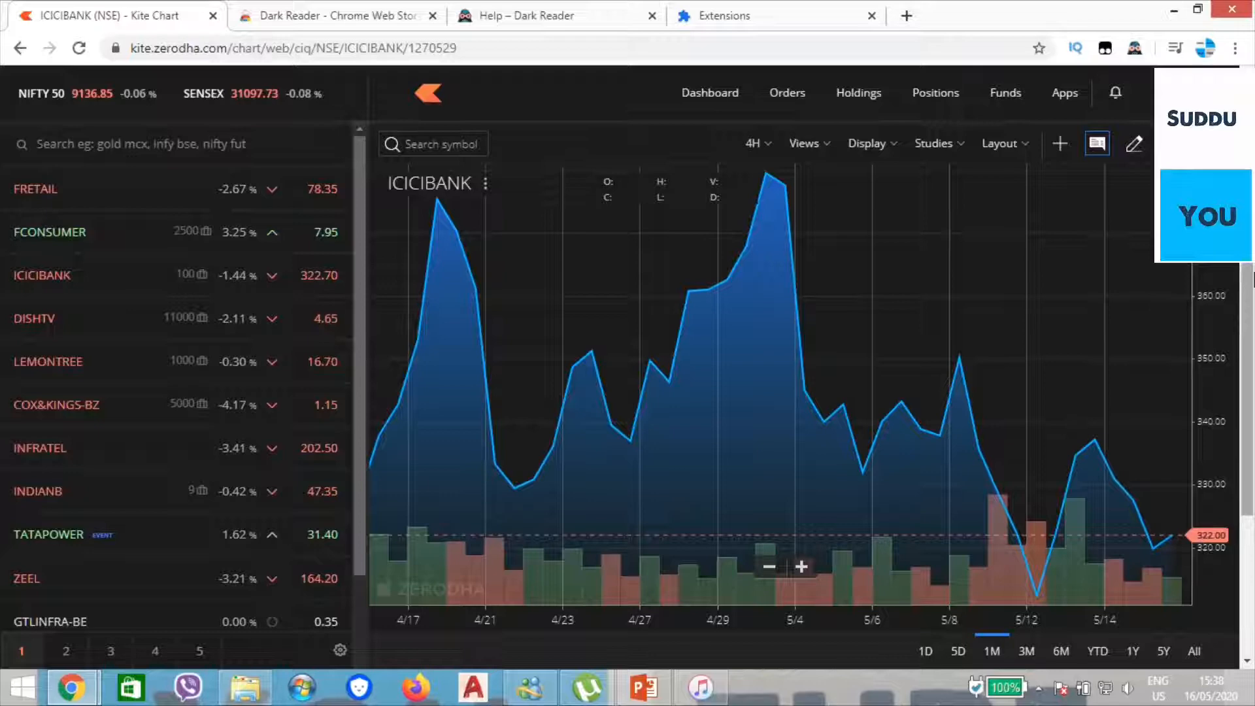
scroll(down, 3)
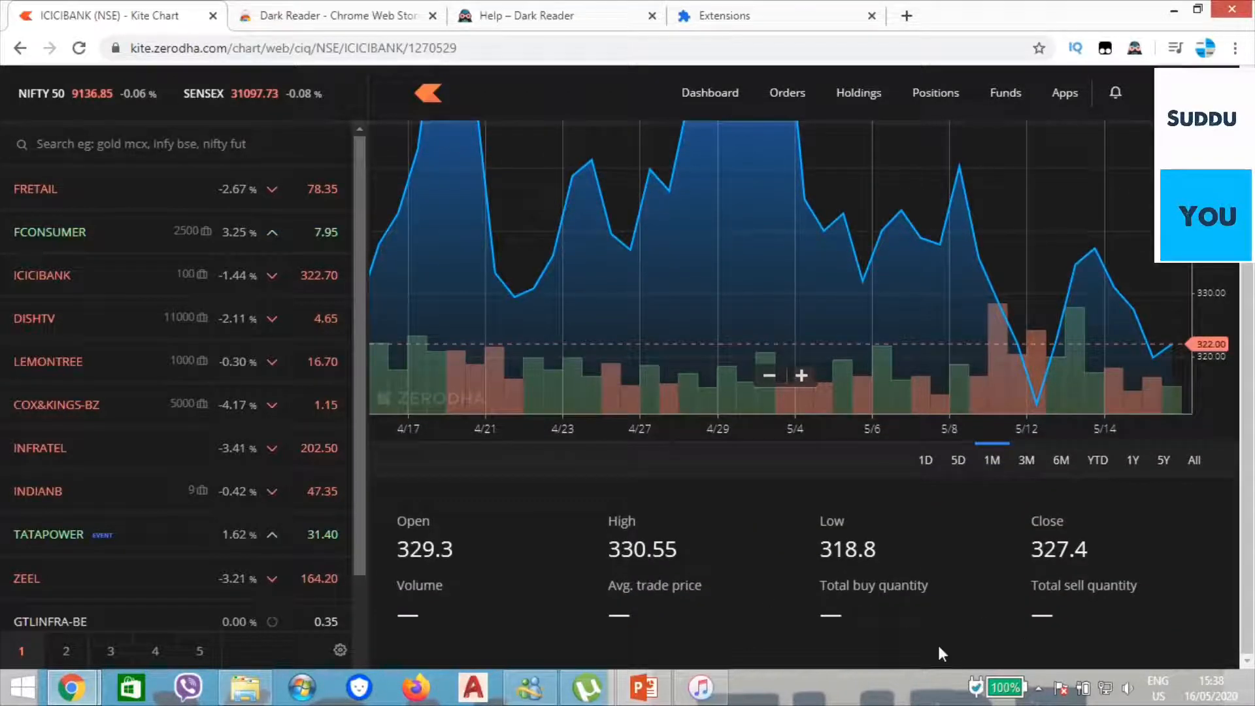
mouse_move(89, 361)
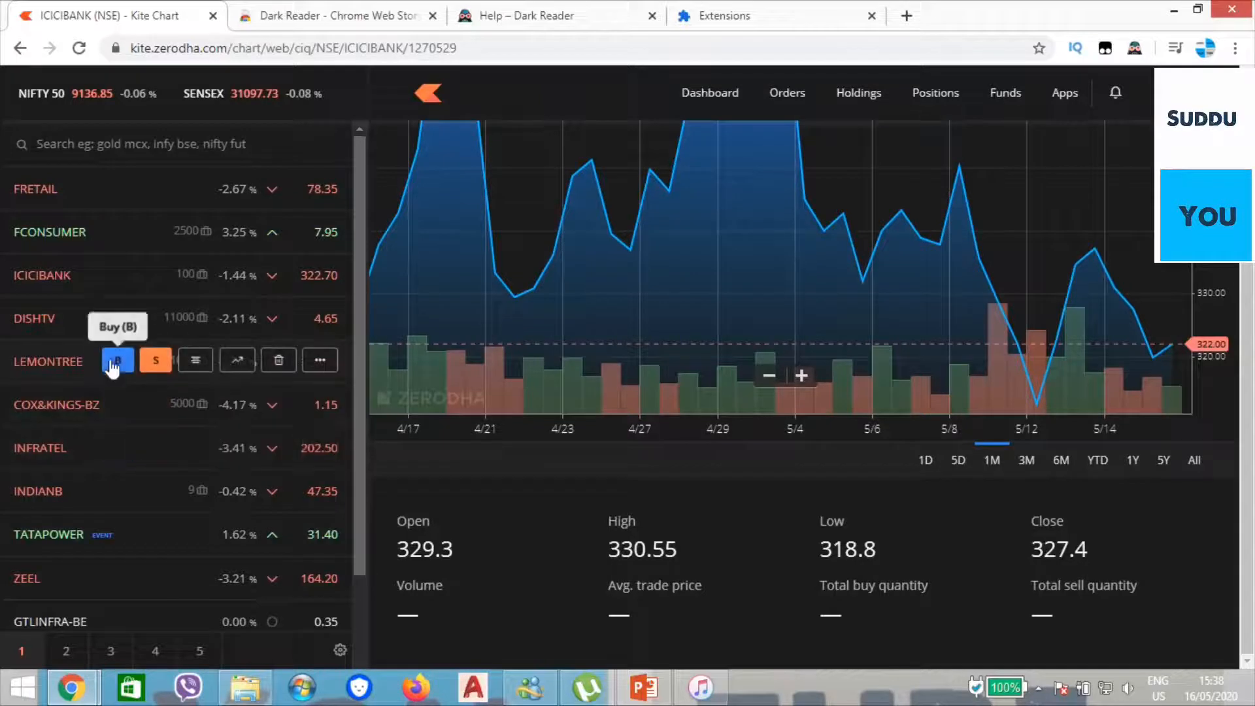
mouse_move(176, 274)
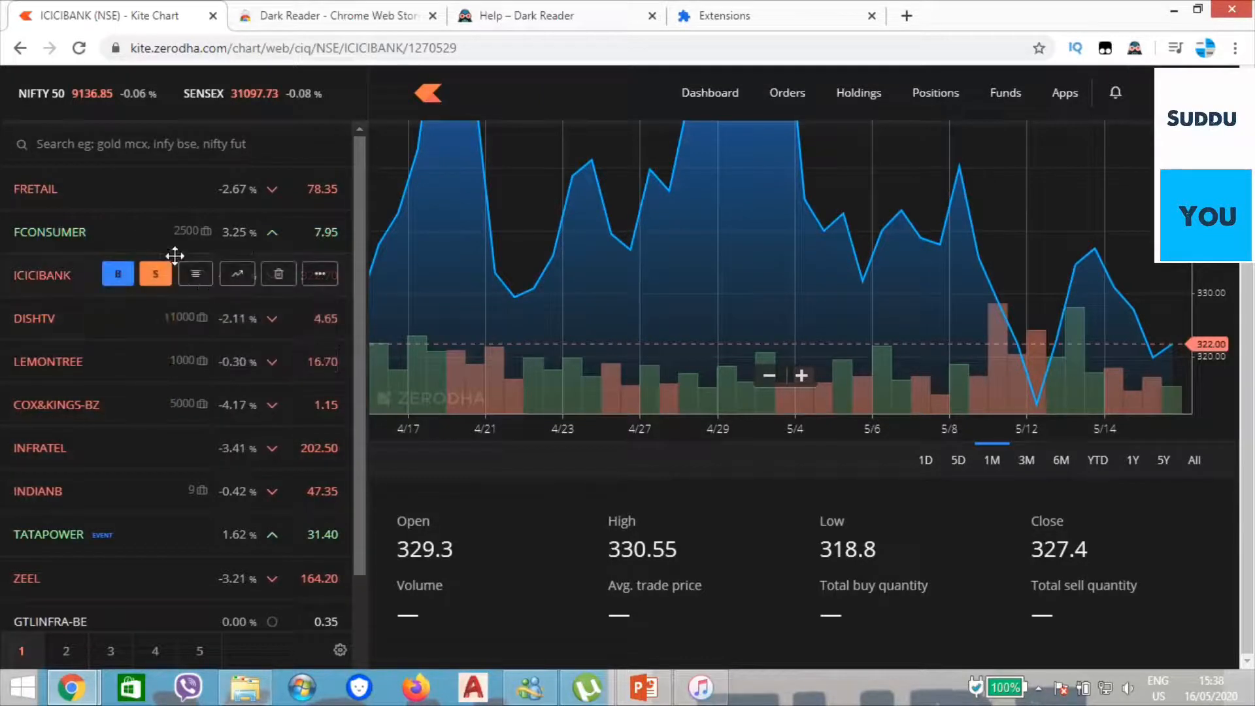
click(117, 274)
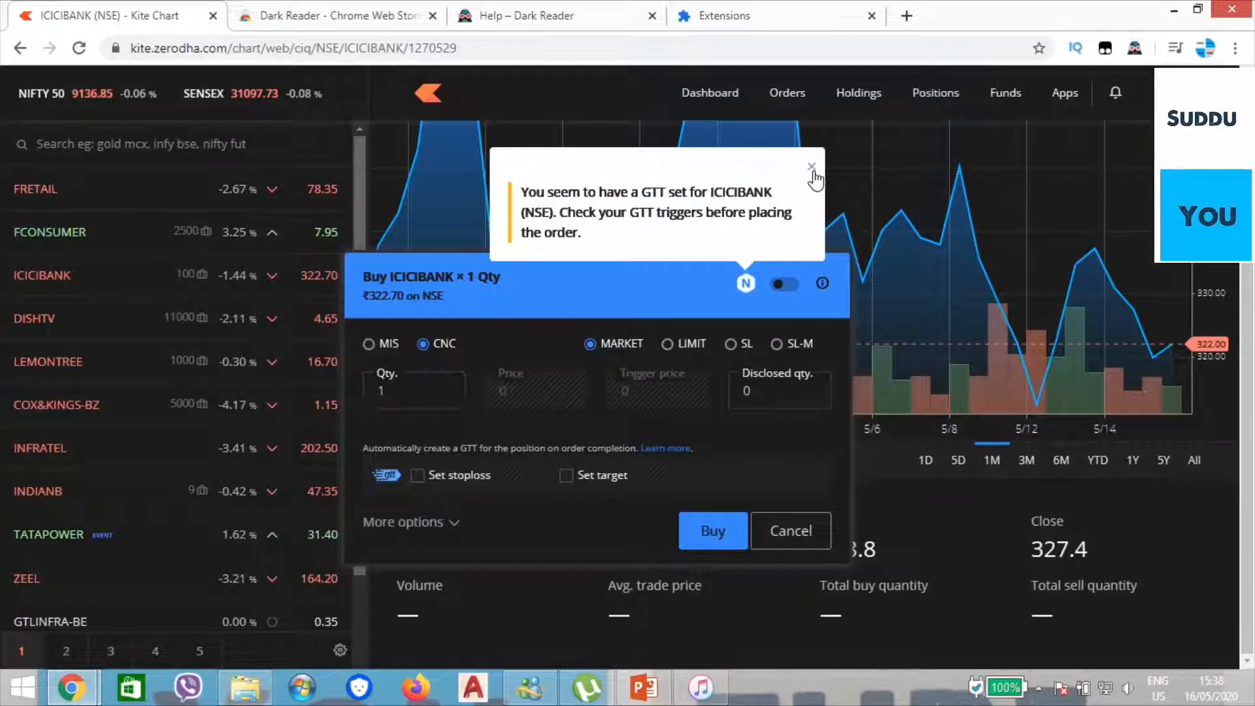
click(812, 168)
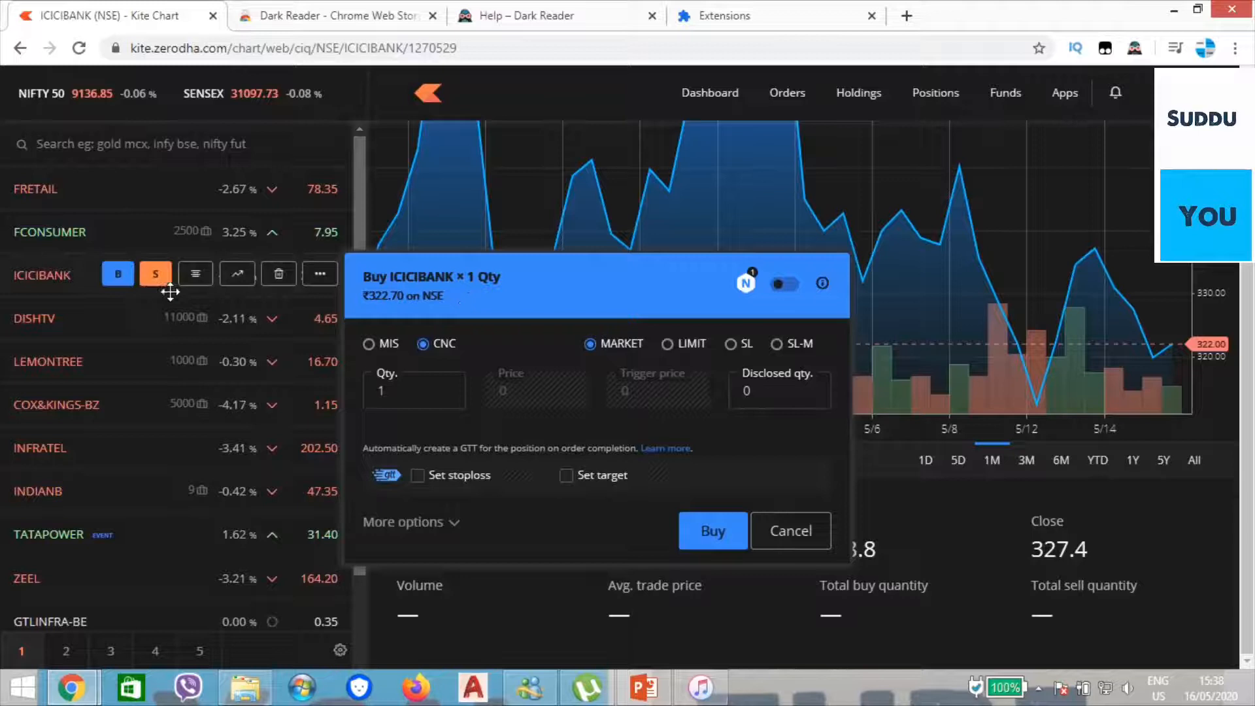
click(156, 274)
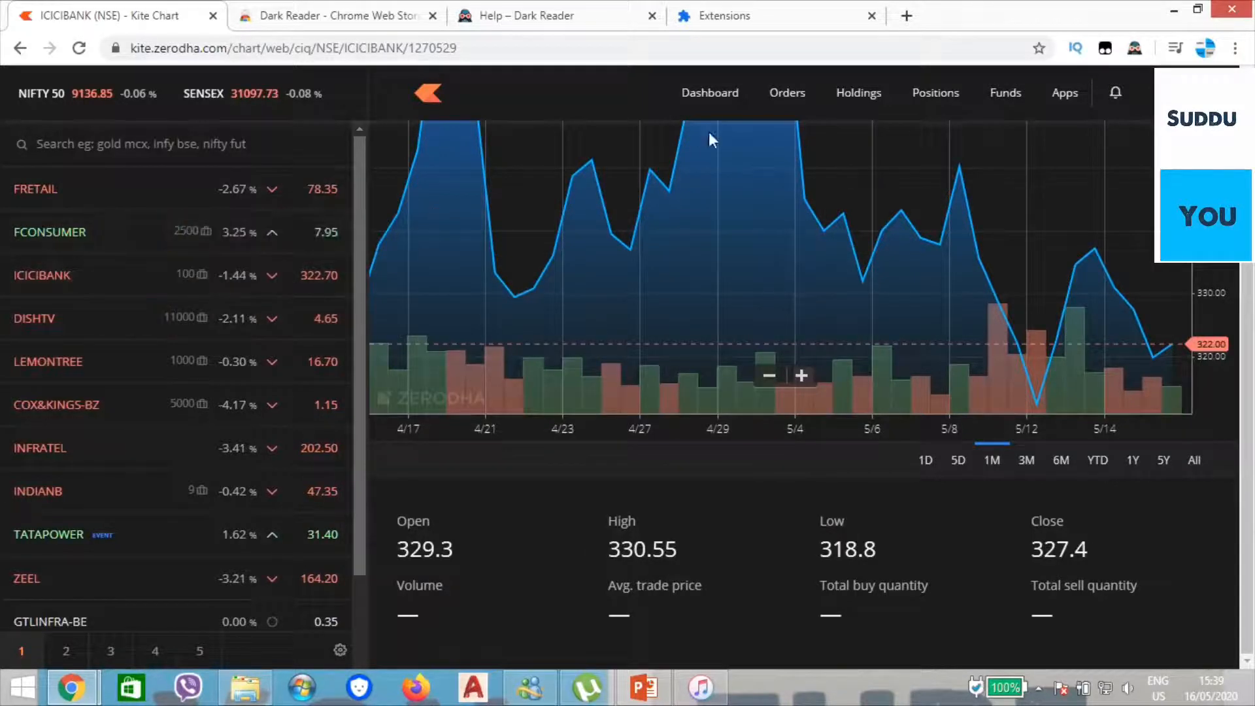
- Browse the dark-themed Kite Dashboard, then go to the Orders page
click(709, 92)
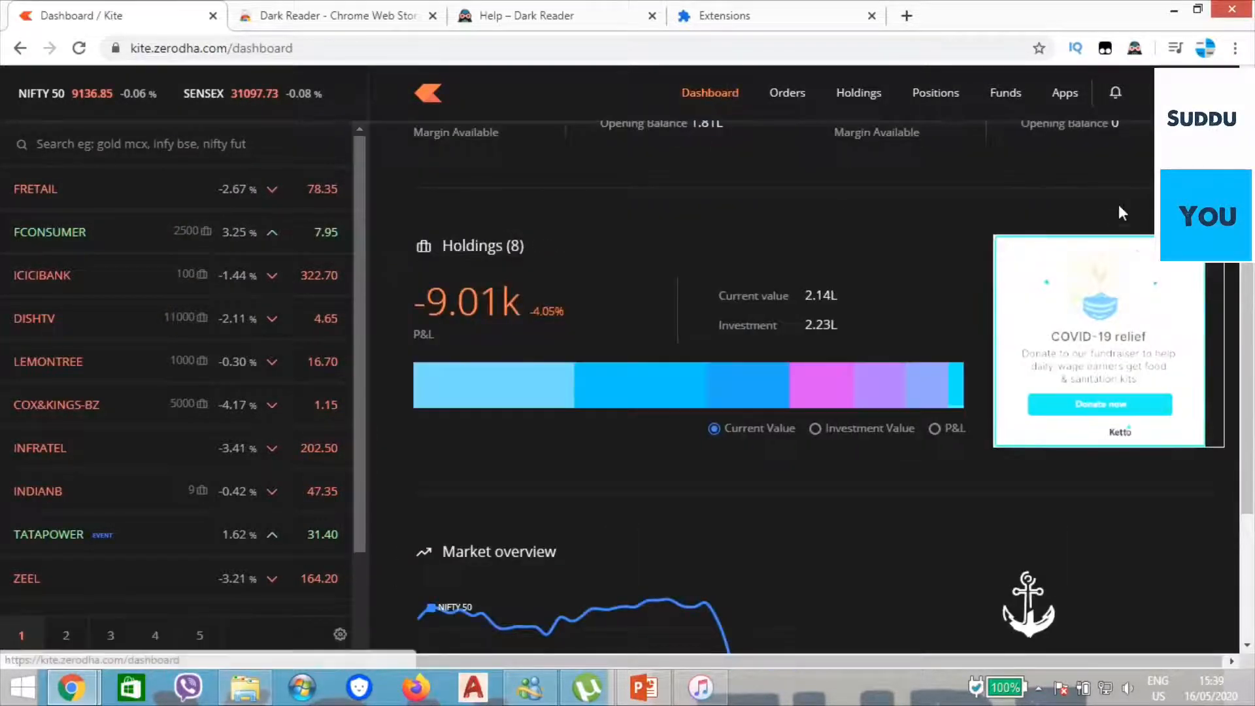
scroll(up, 3)
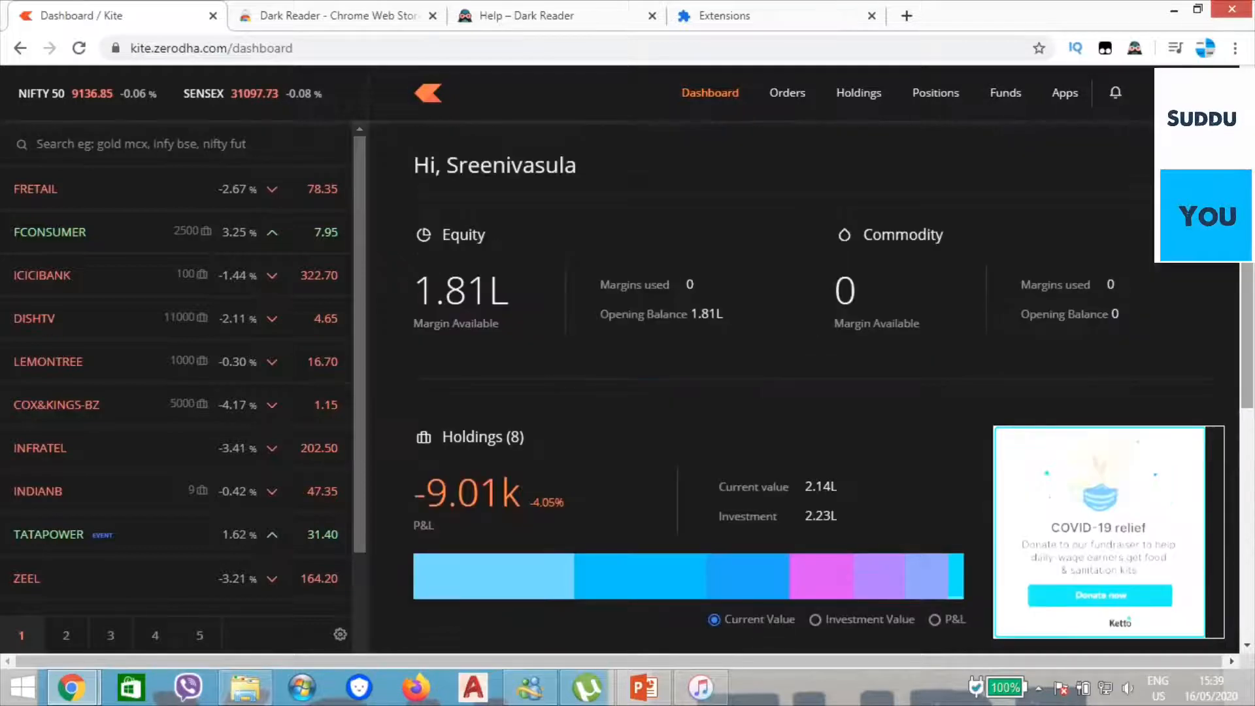
scroll(down, 3)
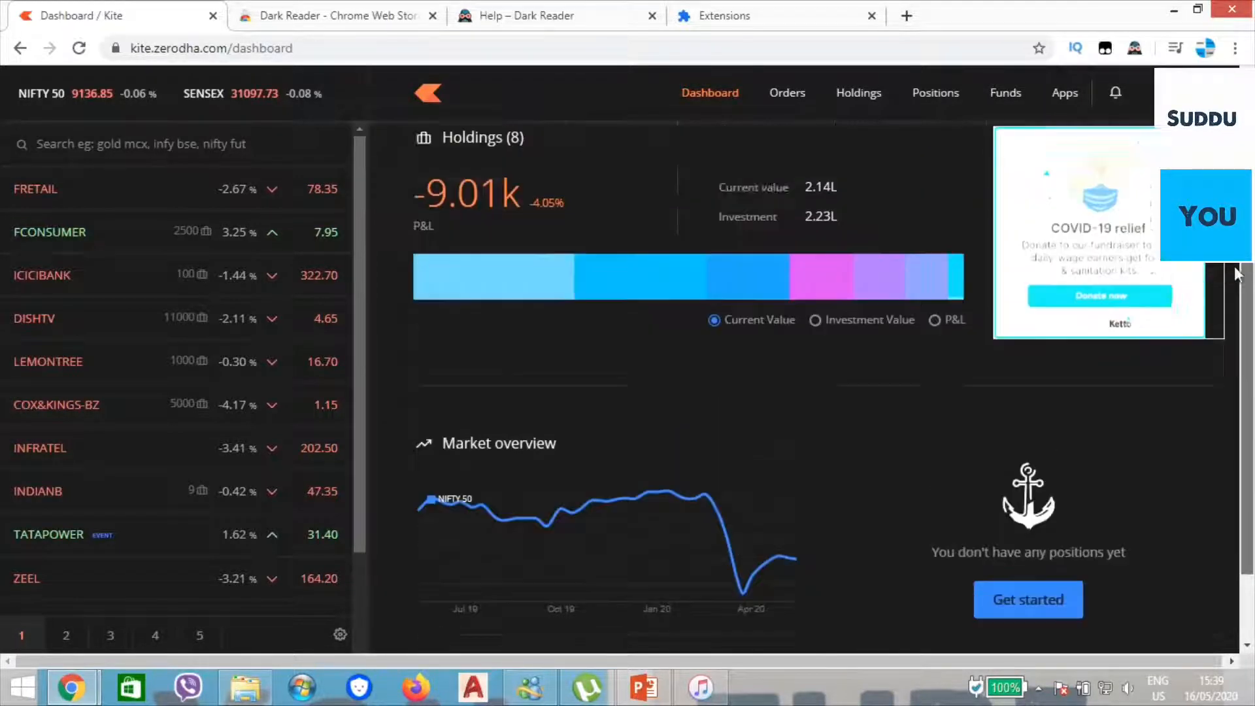
scroll(up, 3)
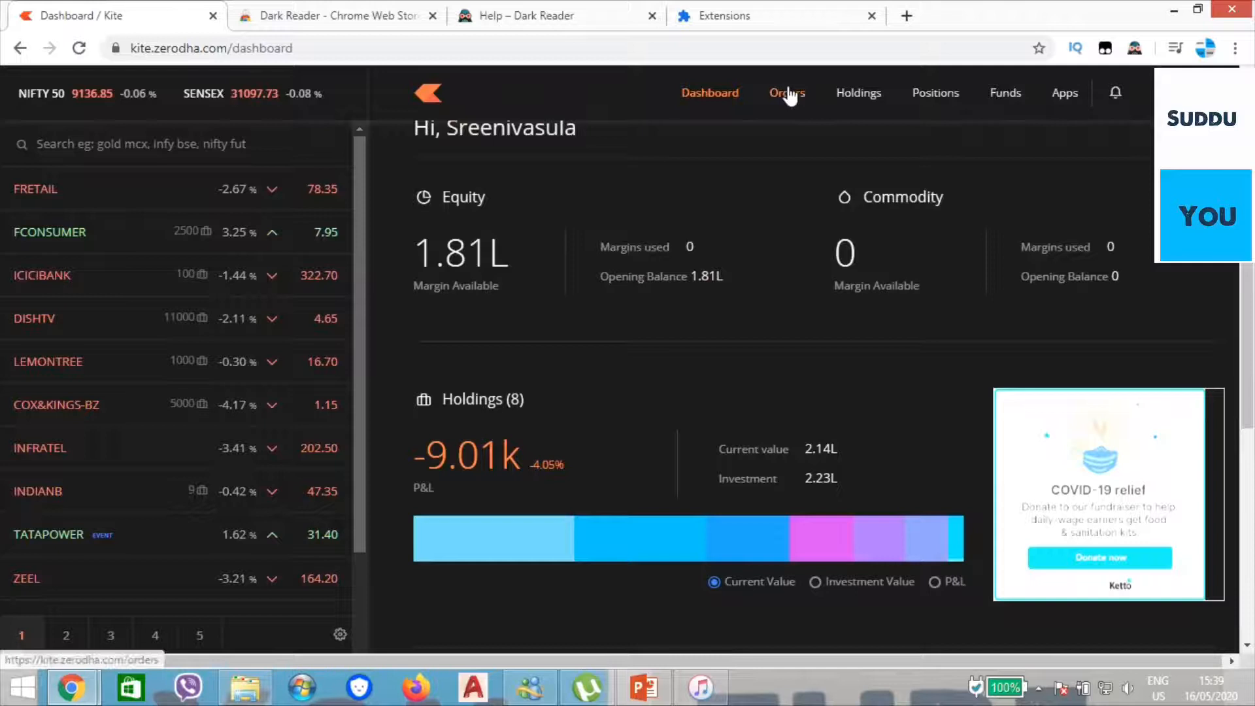
click(788, 93)
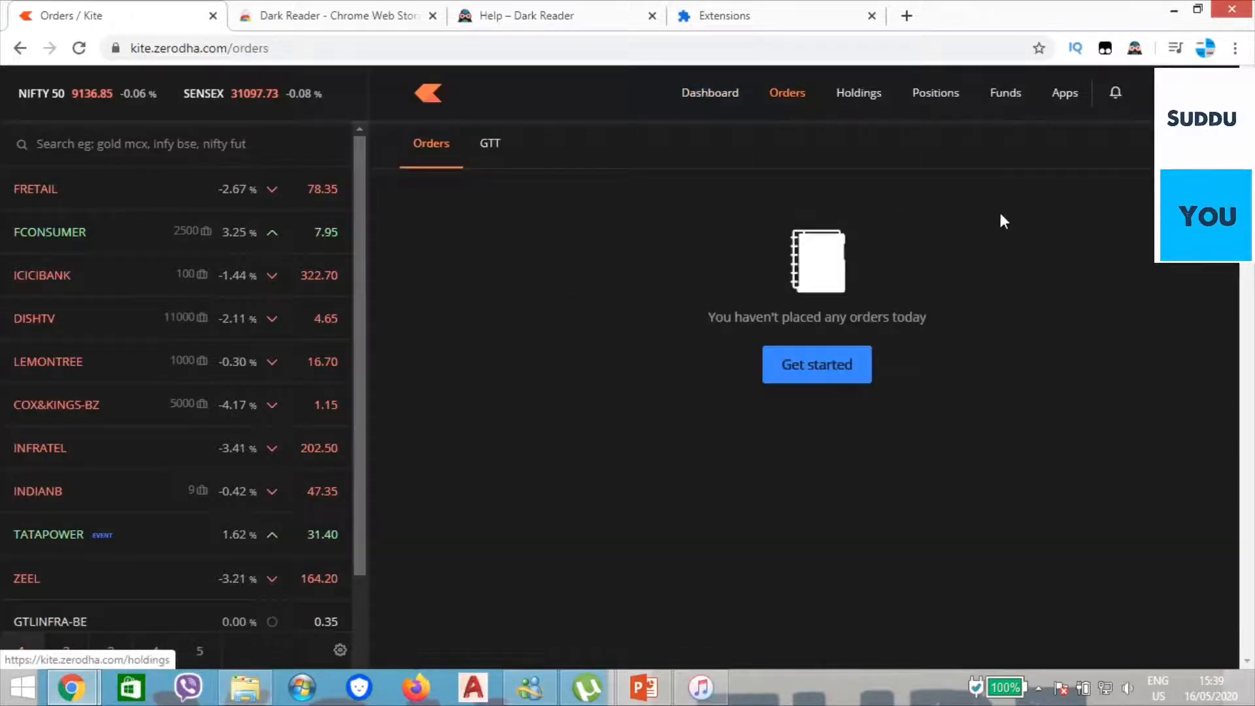
- Scroll through the GTT orders list, then go to the Holdings page
click(489, 143)
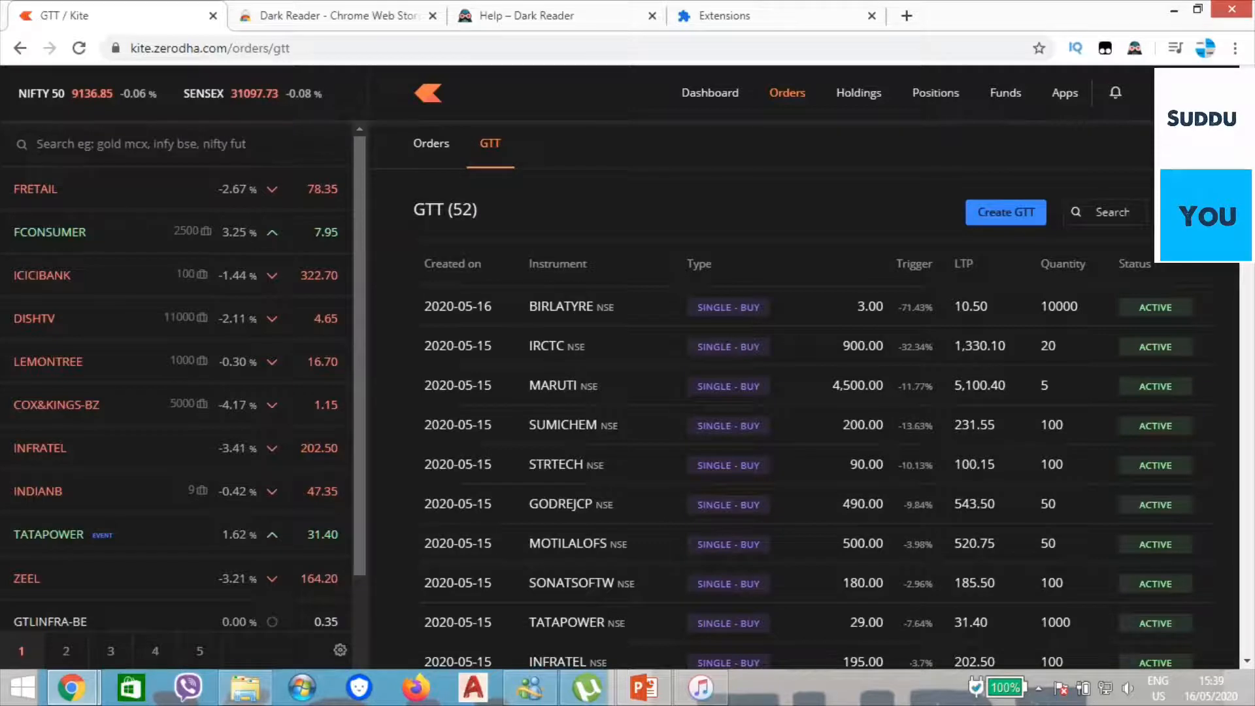
scroll(down, 3)
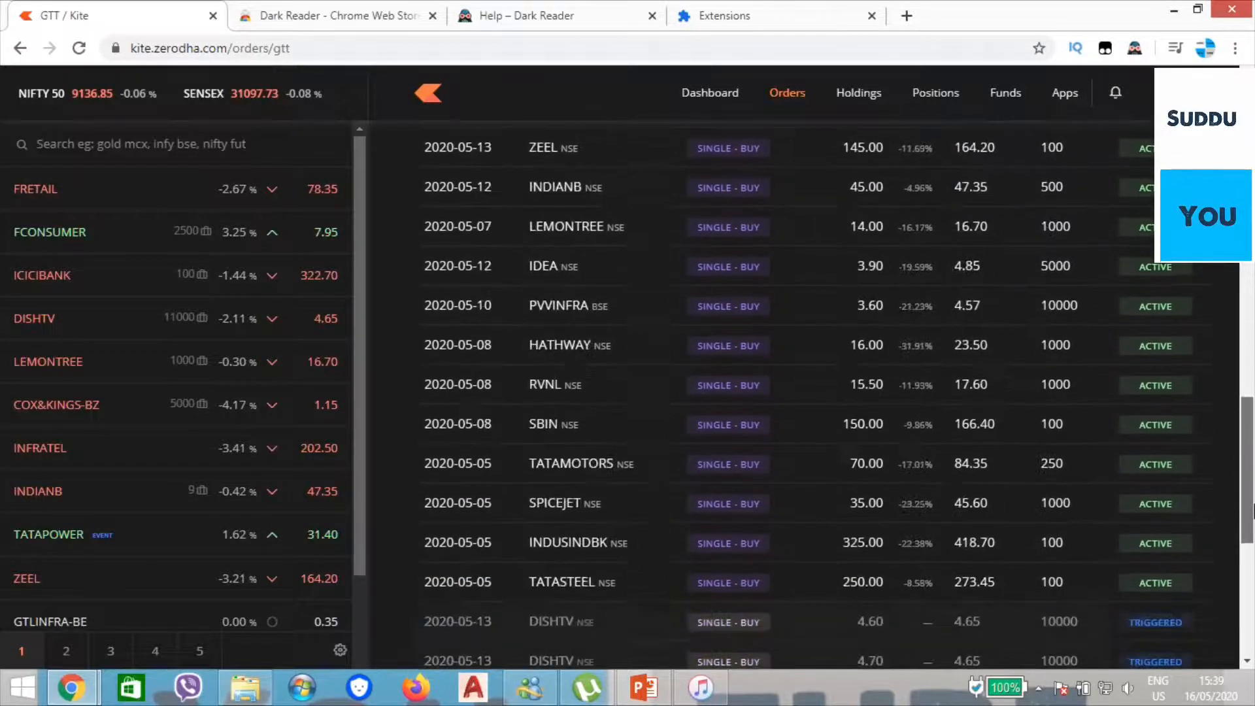
scroll(down, 3)
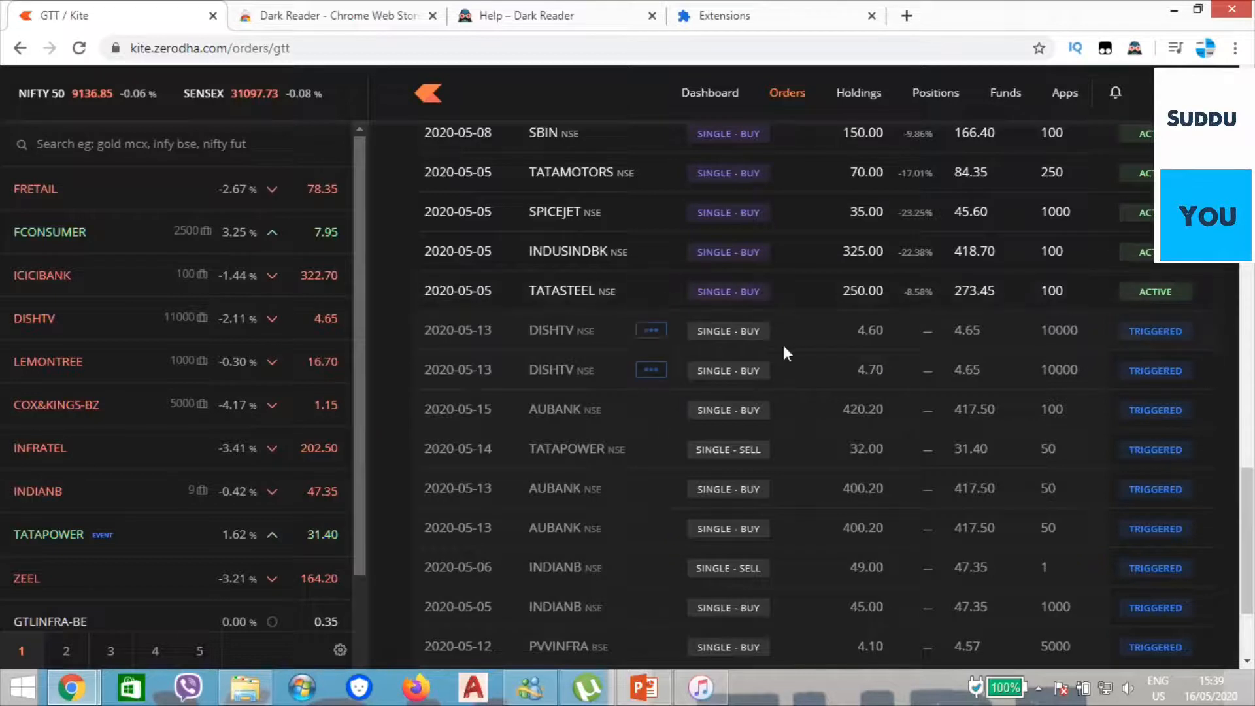
mouse_move(1141, 336)
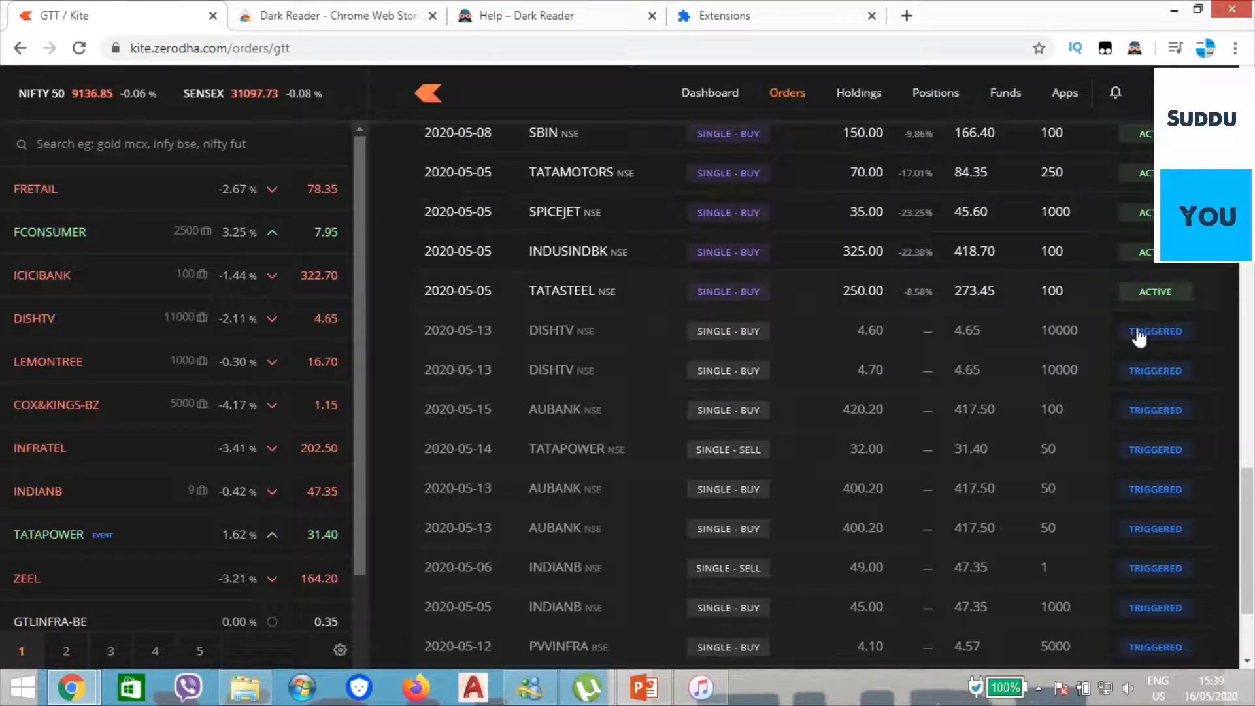
click(859, 93)
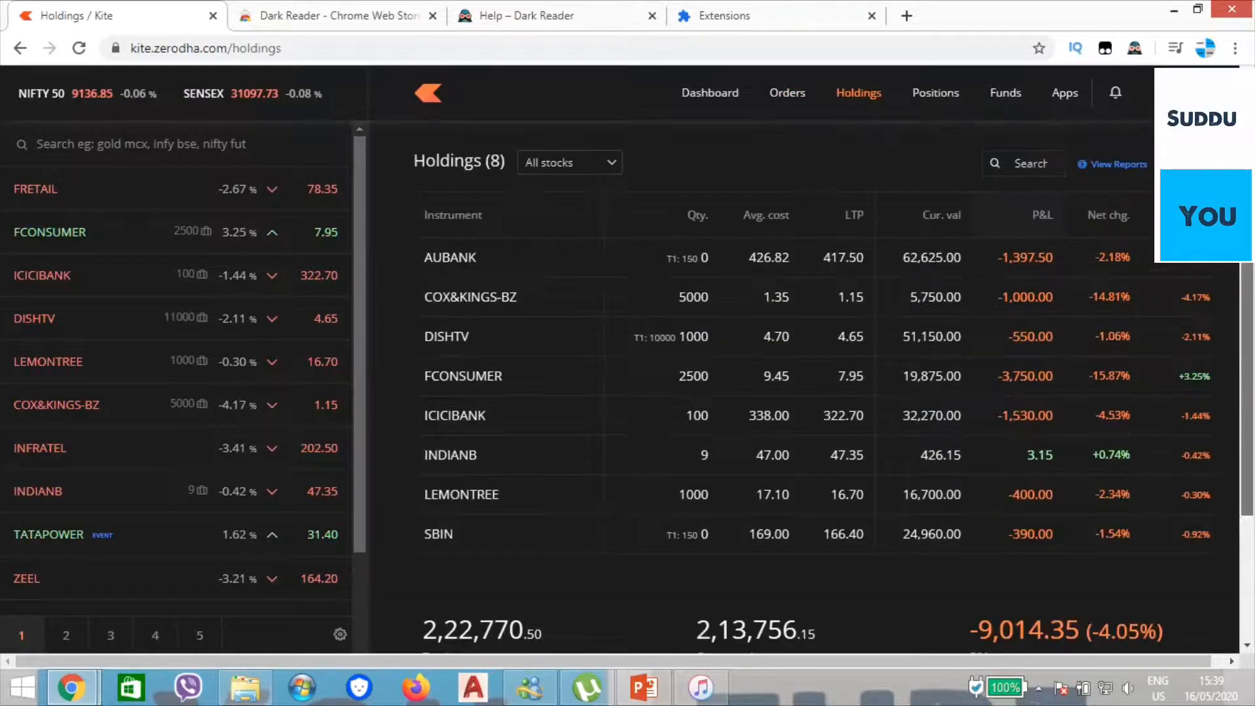
- Scroll through Holdings, then view the Positions page, which shows no positions
scroll(down, 3)
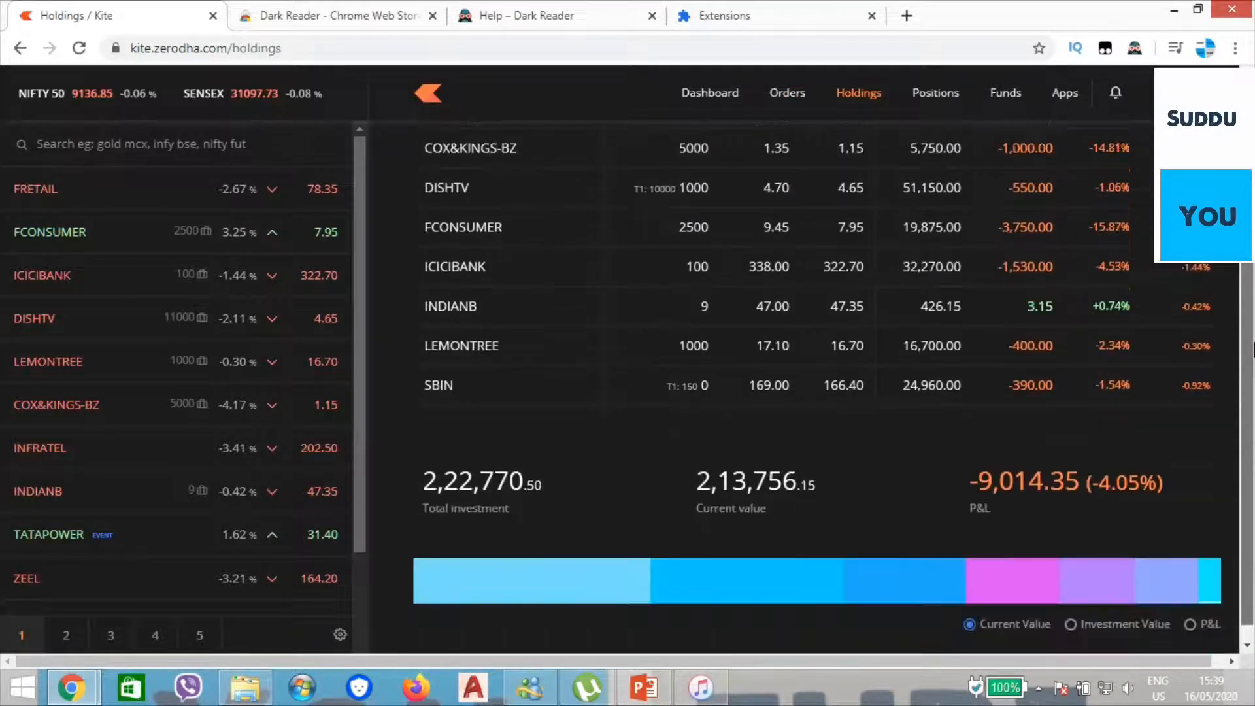
scroll(up, 3)
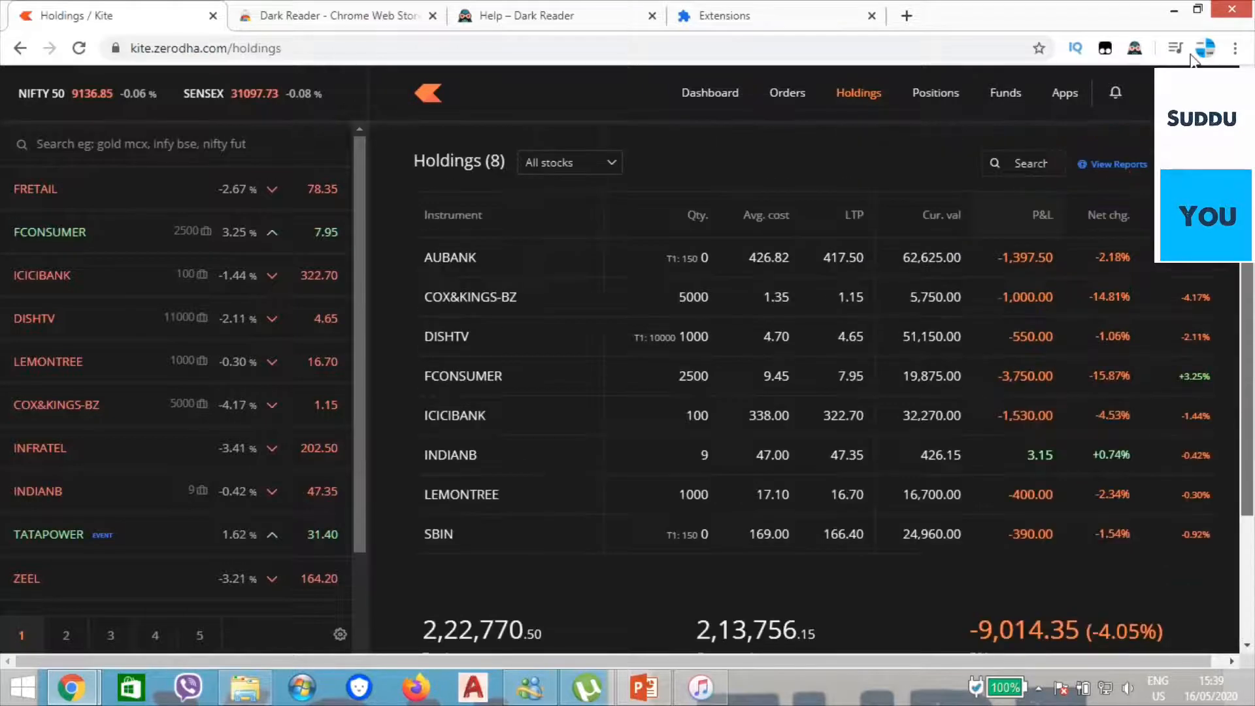
click(935, 92)
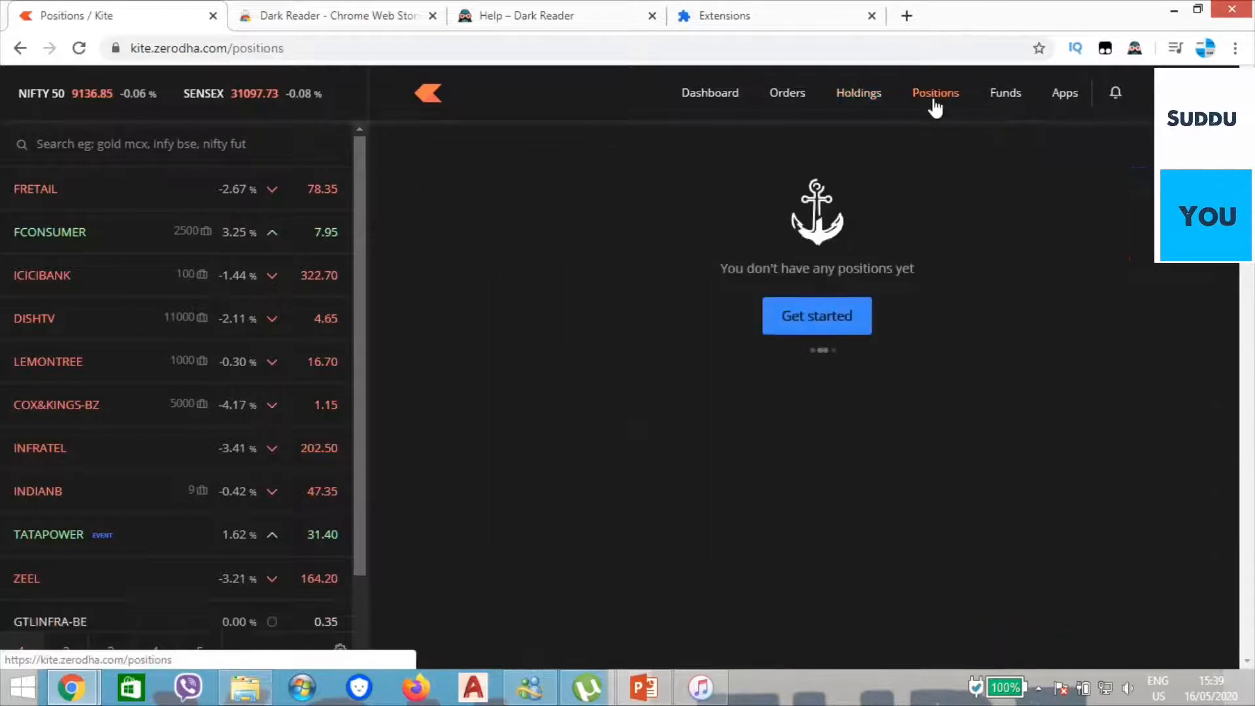
- Review Funds showing 1,81,050.11 available equity margin, then return to the dark Dashboard
click(1005, 92)
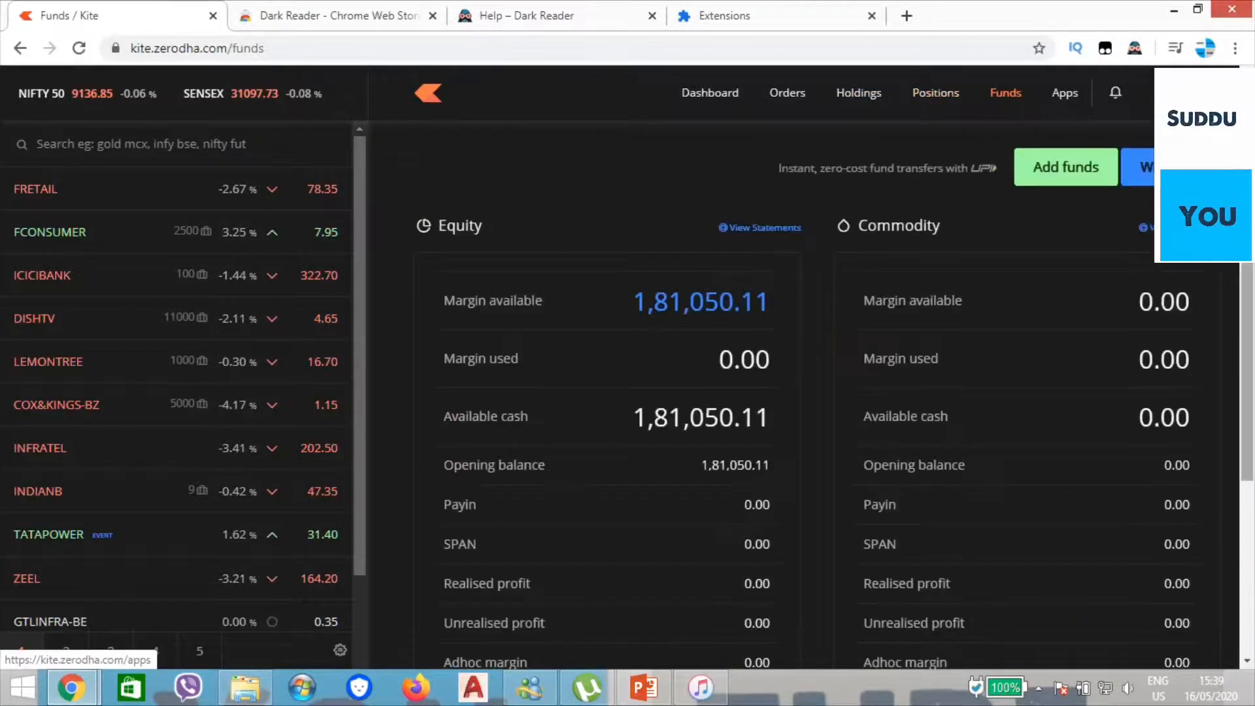
scroll(down, 3)
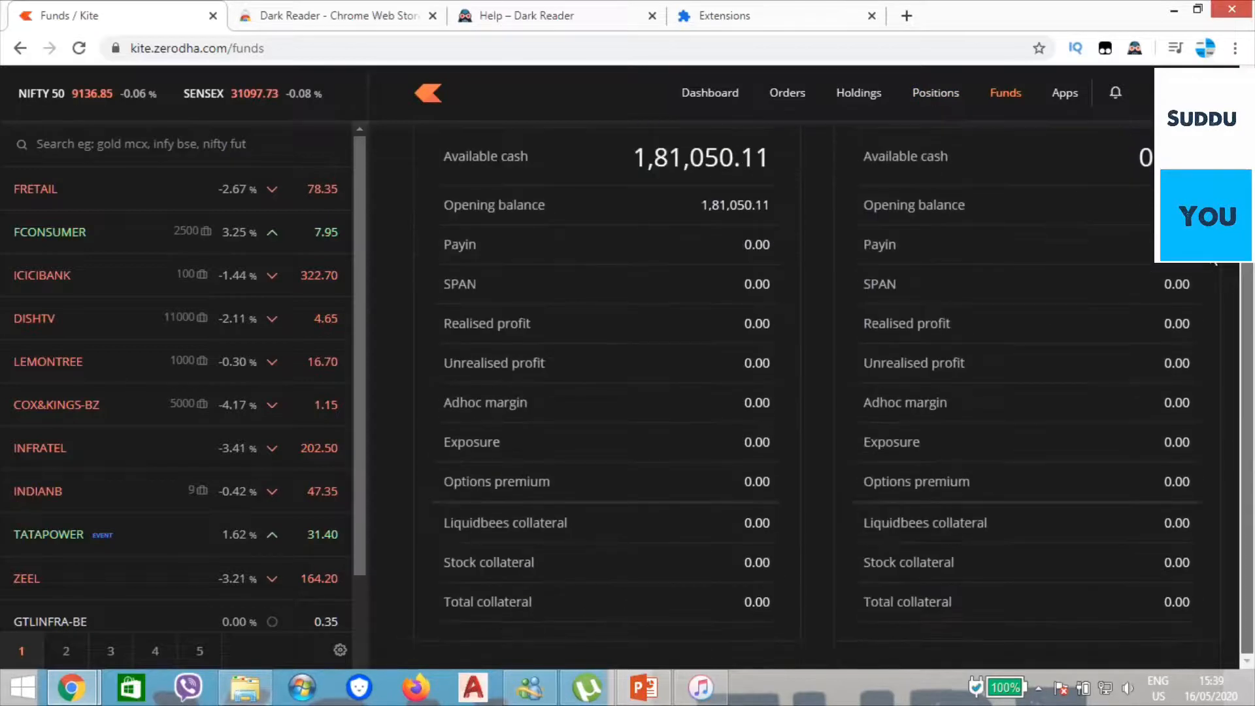
scroll(up, 3)
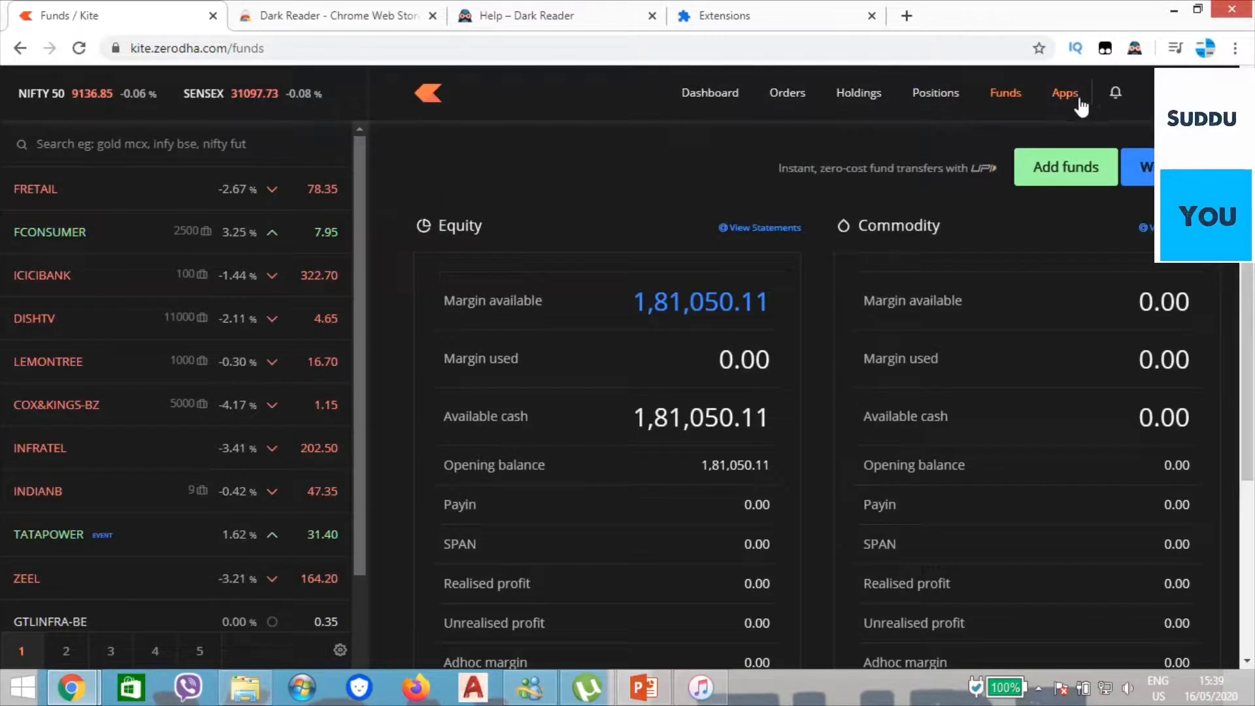
click(709, 93)
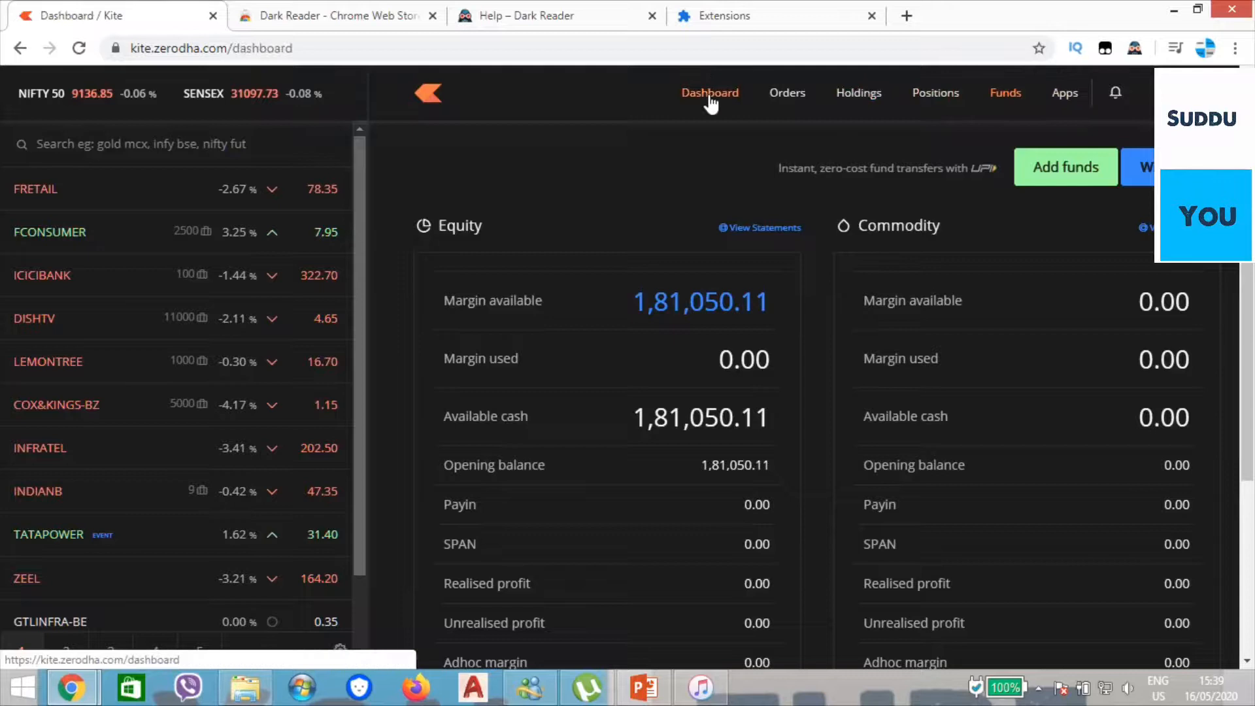
click(709, 93)
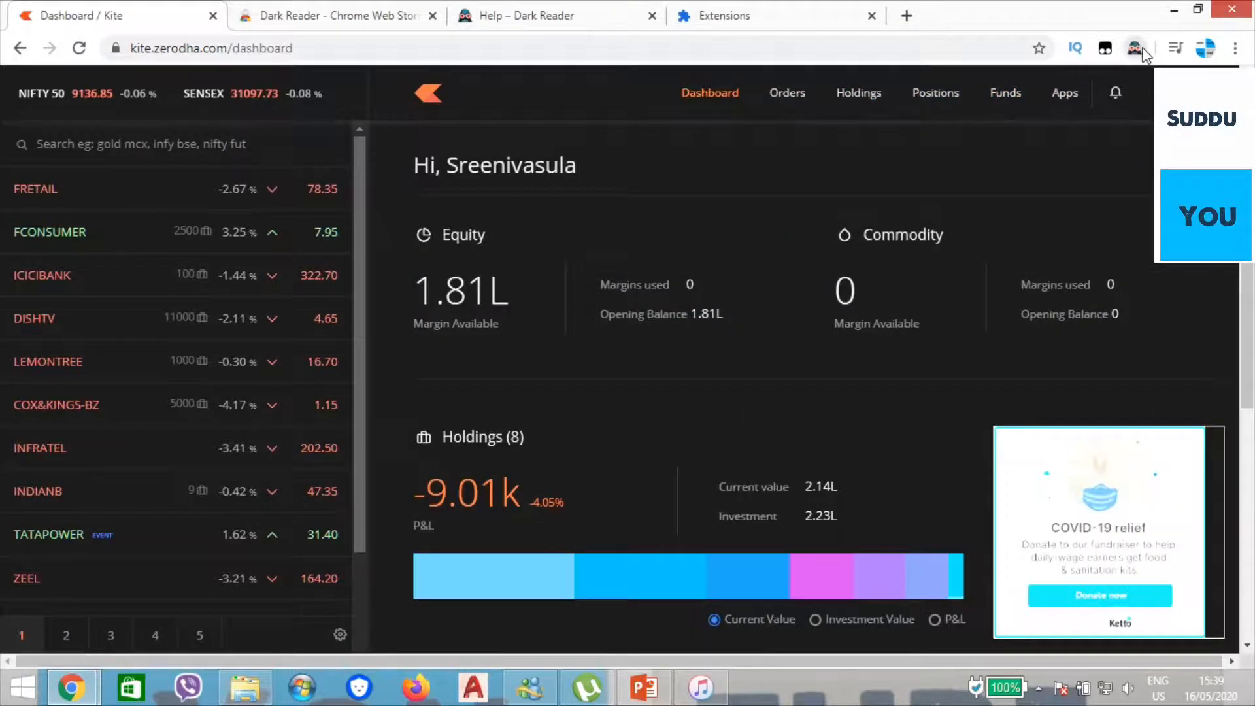
- Open the Dark Reader popup for kite.zerodha.com, showing 150% brightness, 78% contrast, Dark scheme
click(1135, 48)
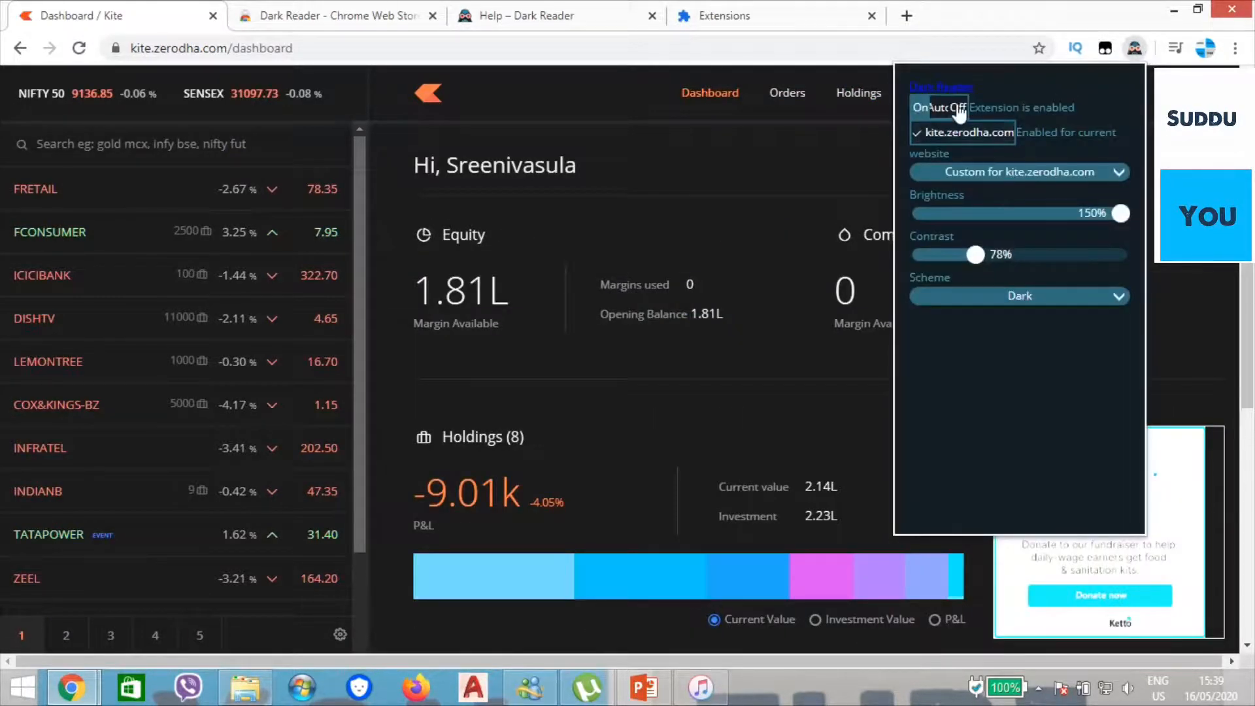
mouse_move(925, 112)
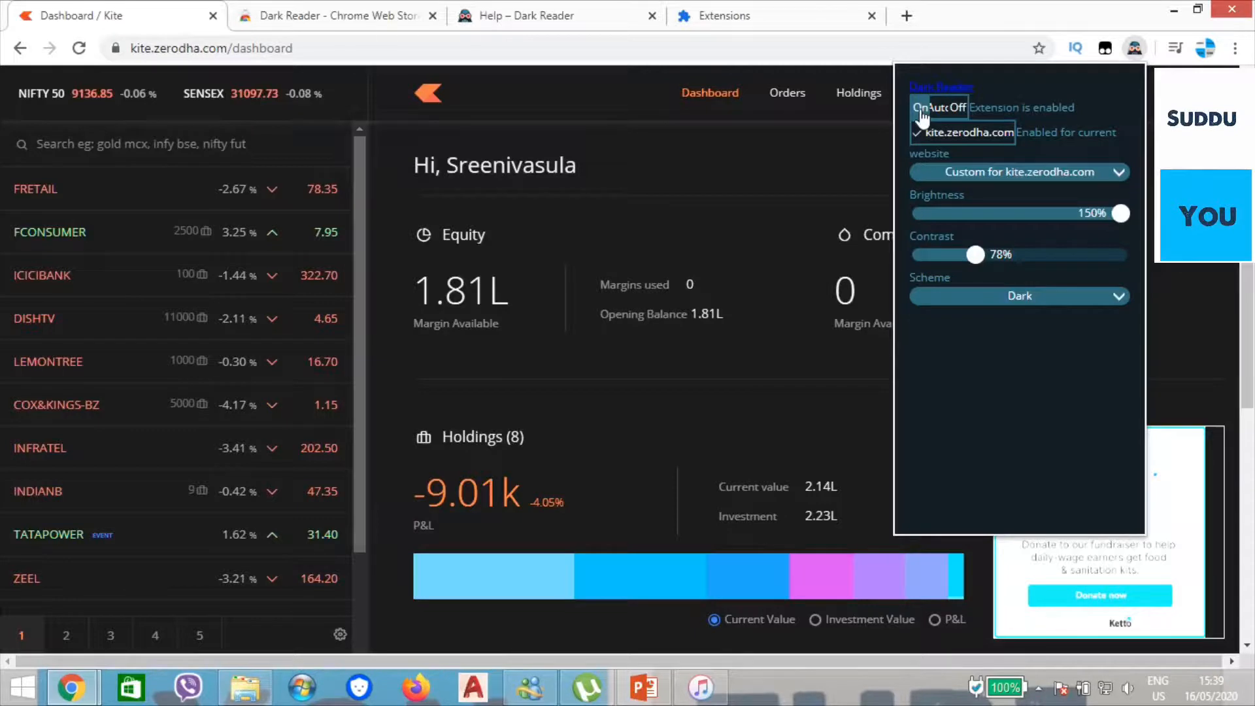